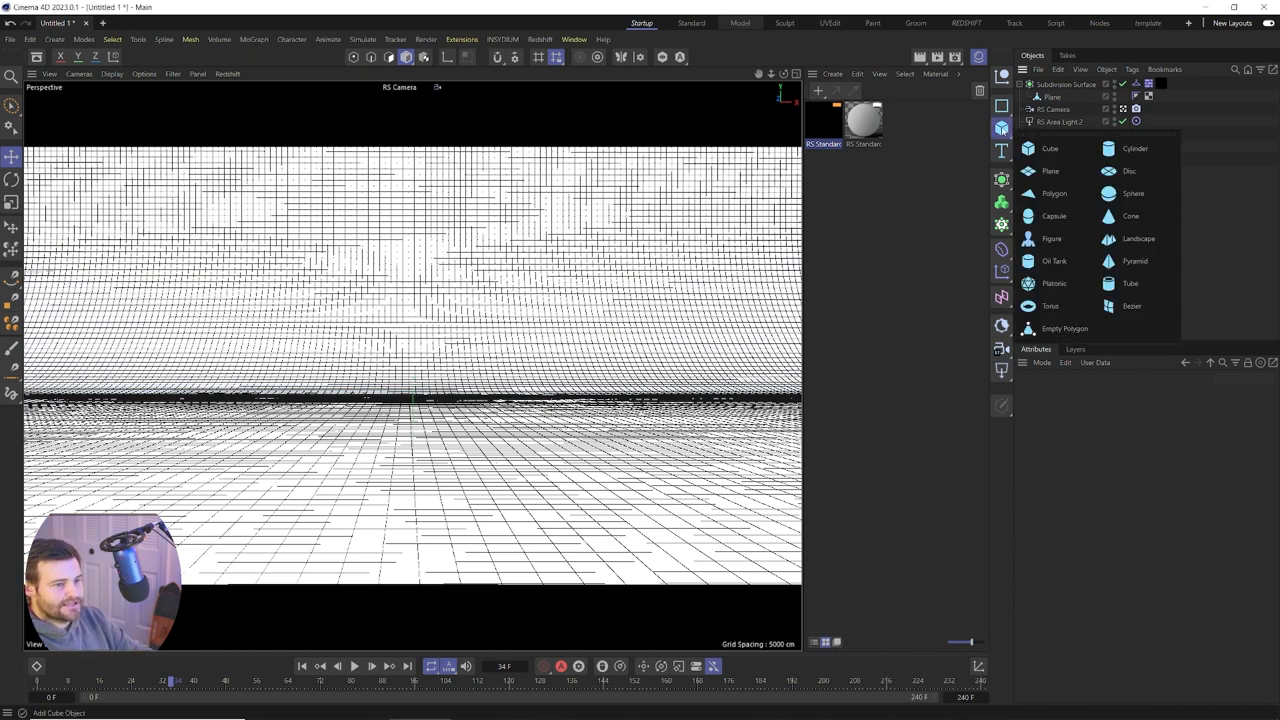
pyautogui.moveTo(1138, 238)
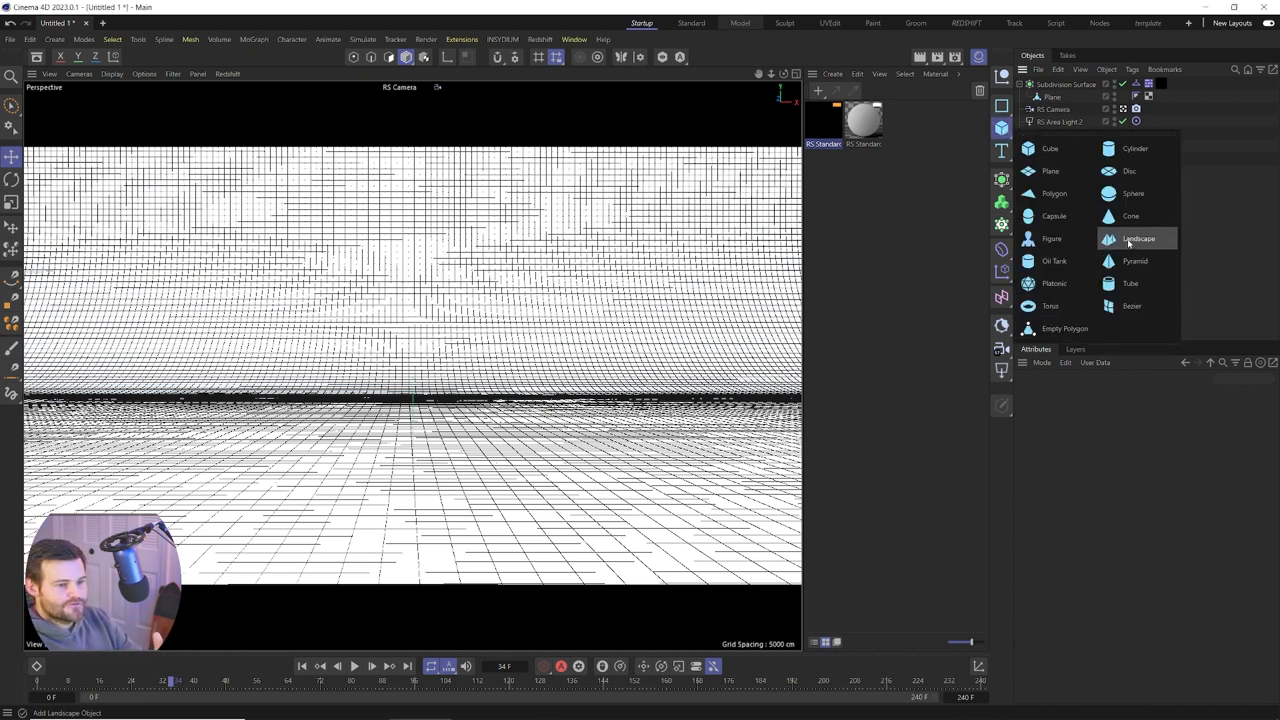
# Add a spherical Landscape with 20 width segments and 100% rough and fine furrows
pyautogui.click(1138, 238)
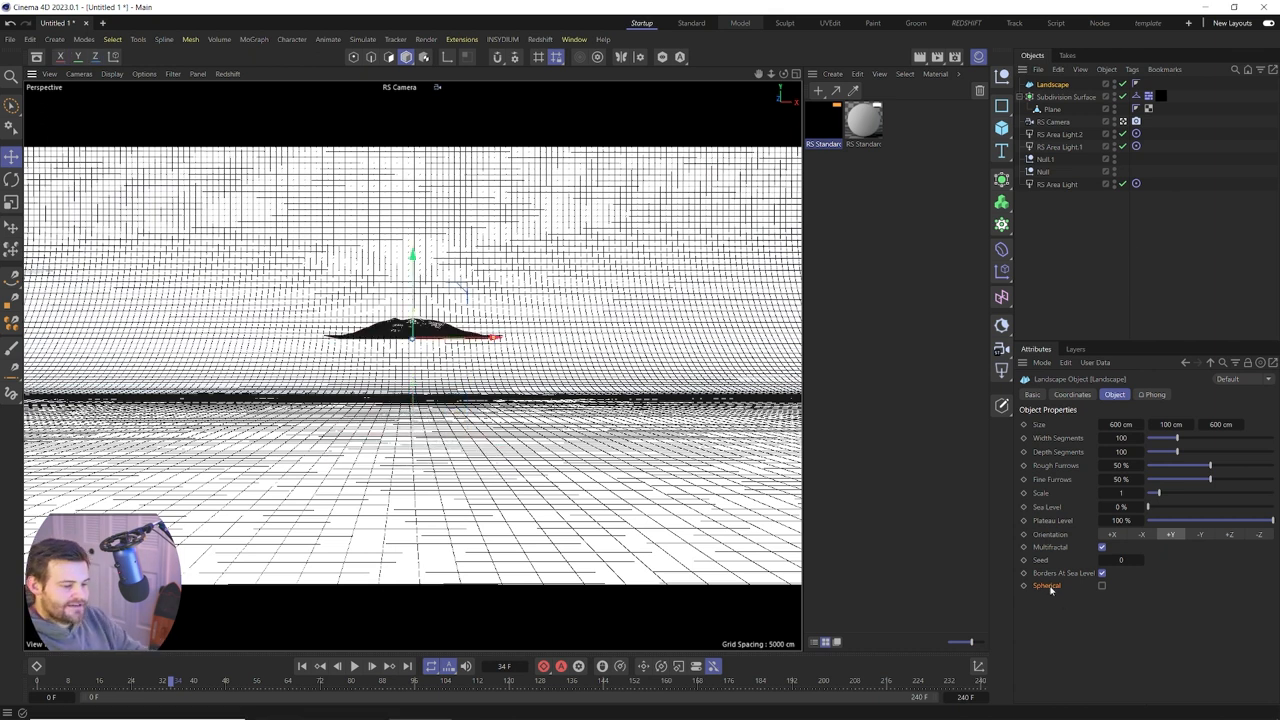
pyautogui.click(1102, 585)
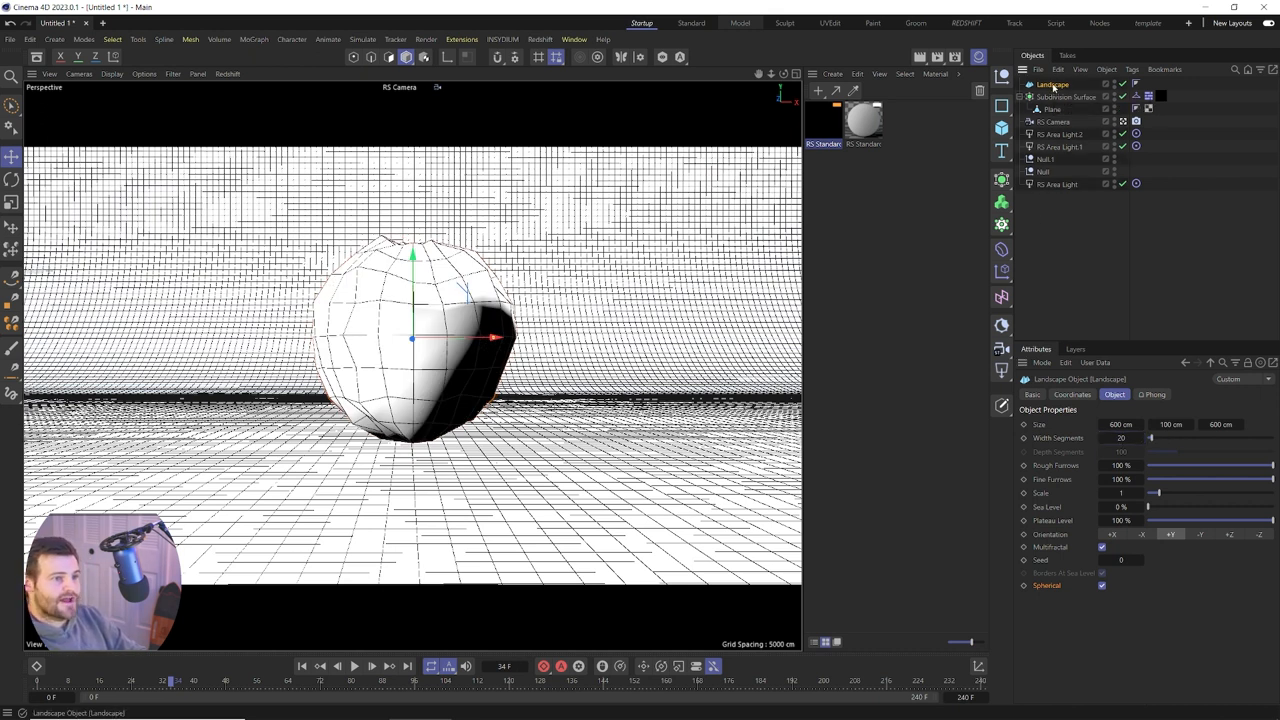
pyautogui.click(1001, 180)
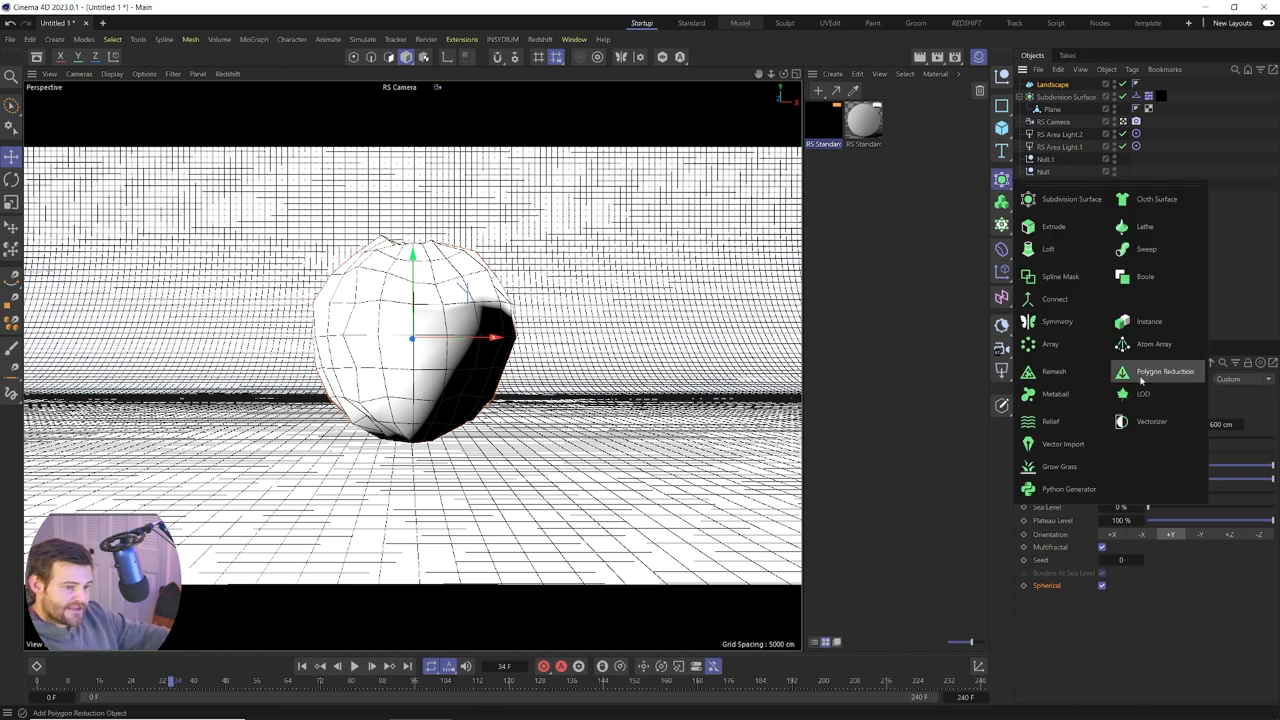
# Parent the Landscape under a 90% Polygon Reduction and raise its Width Segments to 24
pyautogui.click(1164, 371)
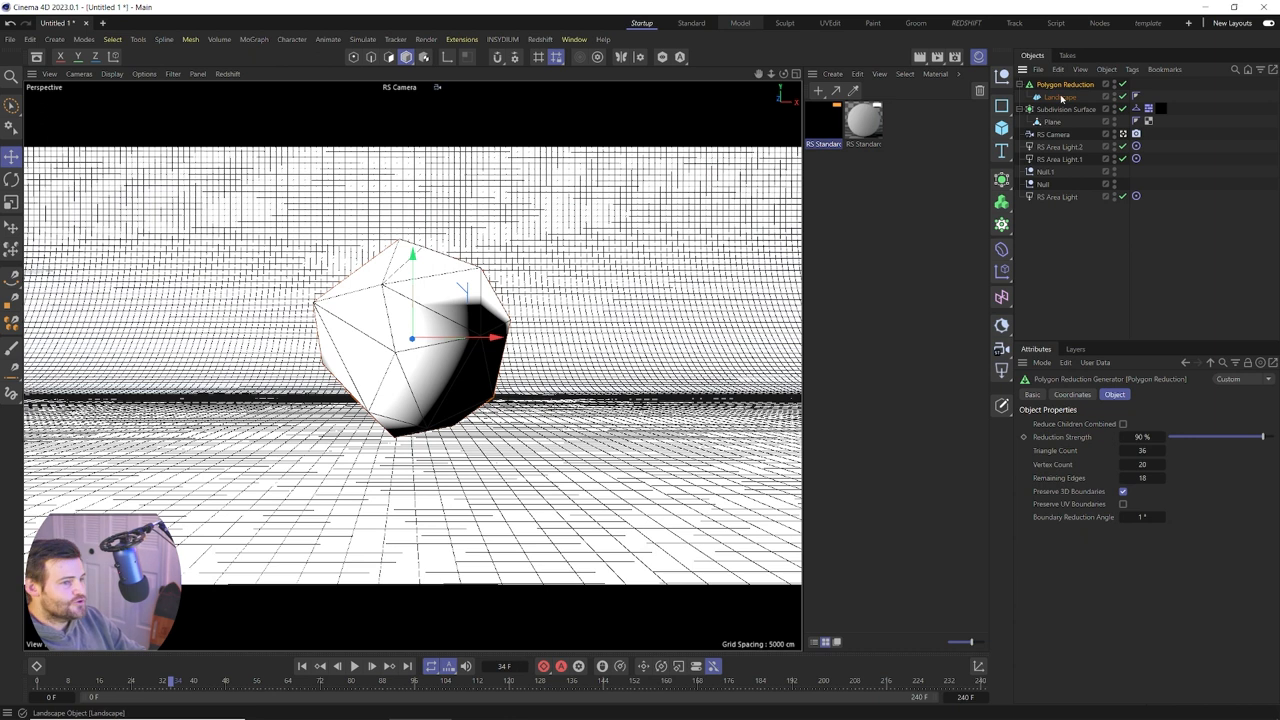
pyautogui.click(1058, 97)
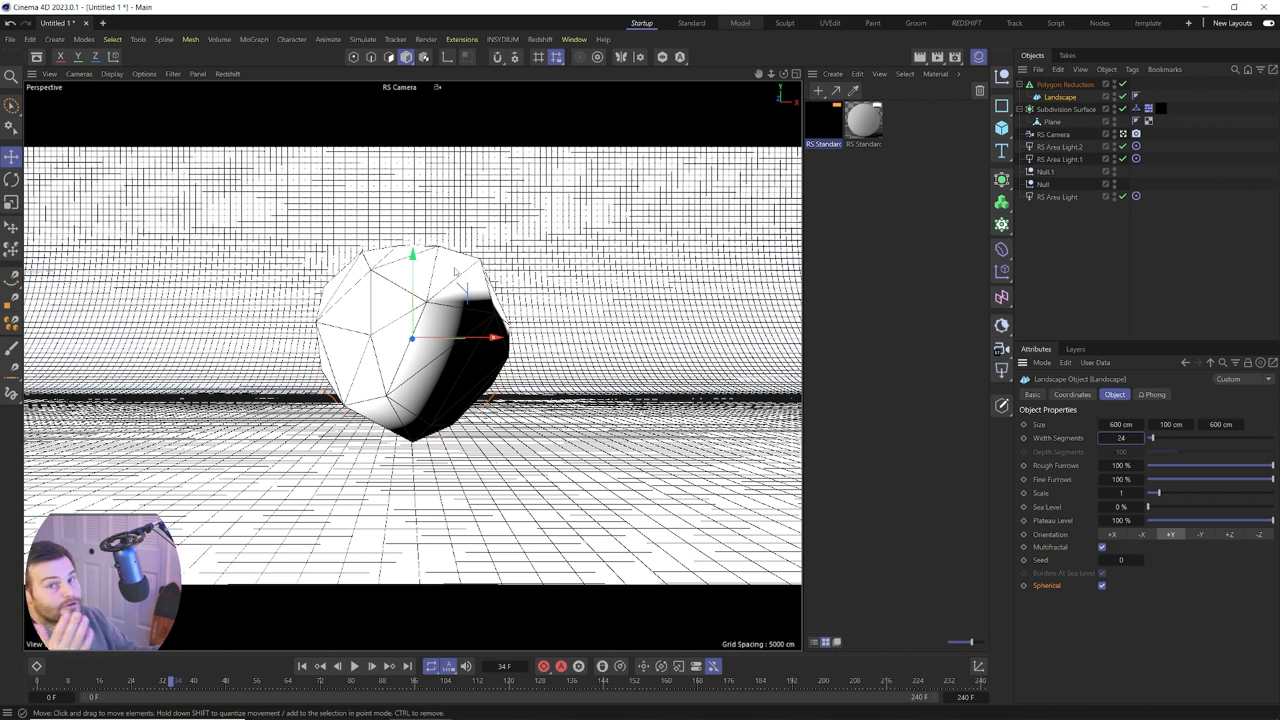
pyautogui.moveTo(455, 272)
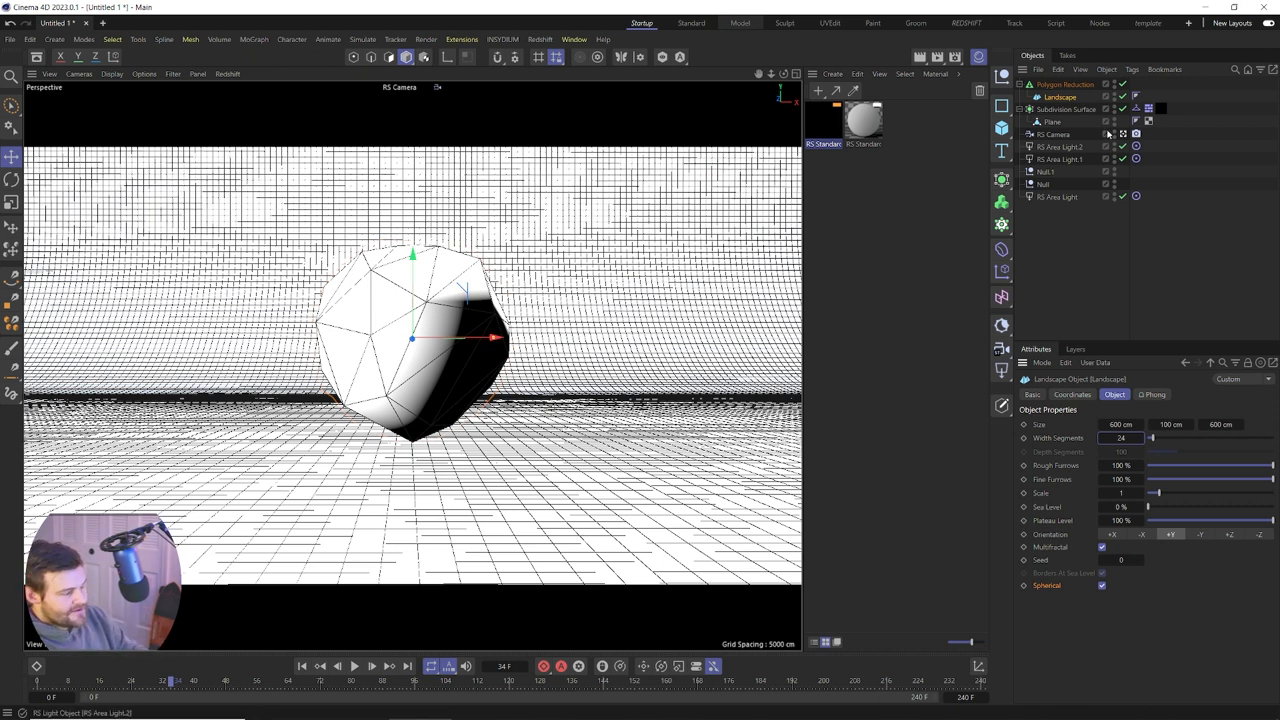
pyautogui.click(1065, 84)
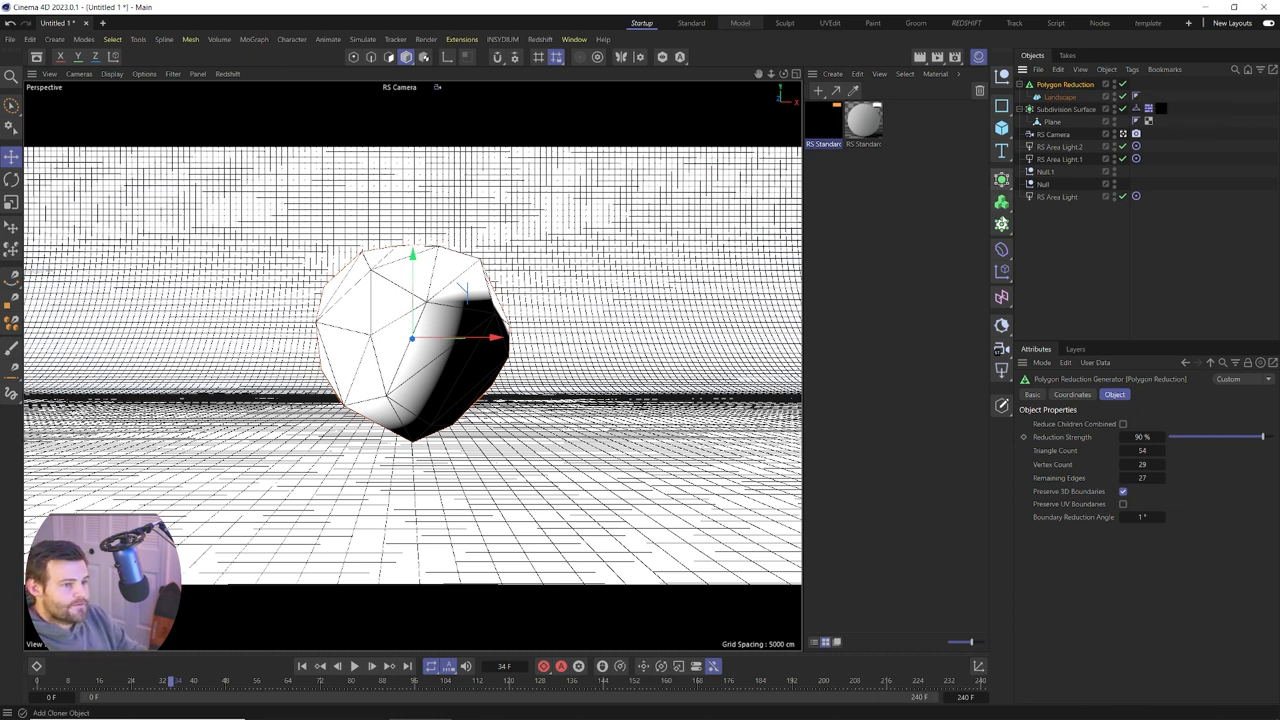
pyautogui.click(1001, 224)
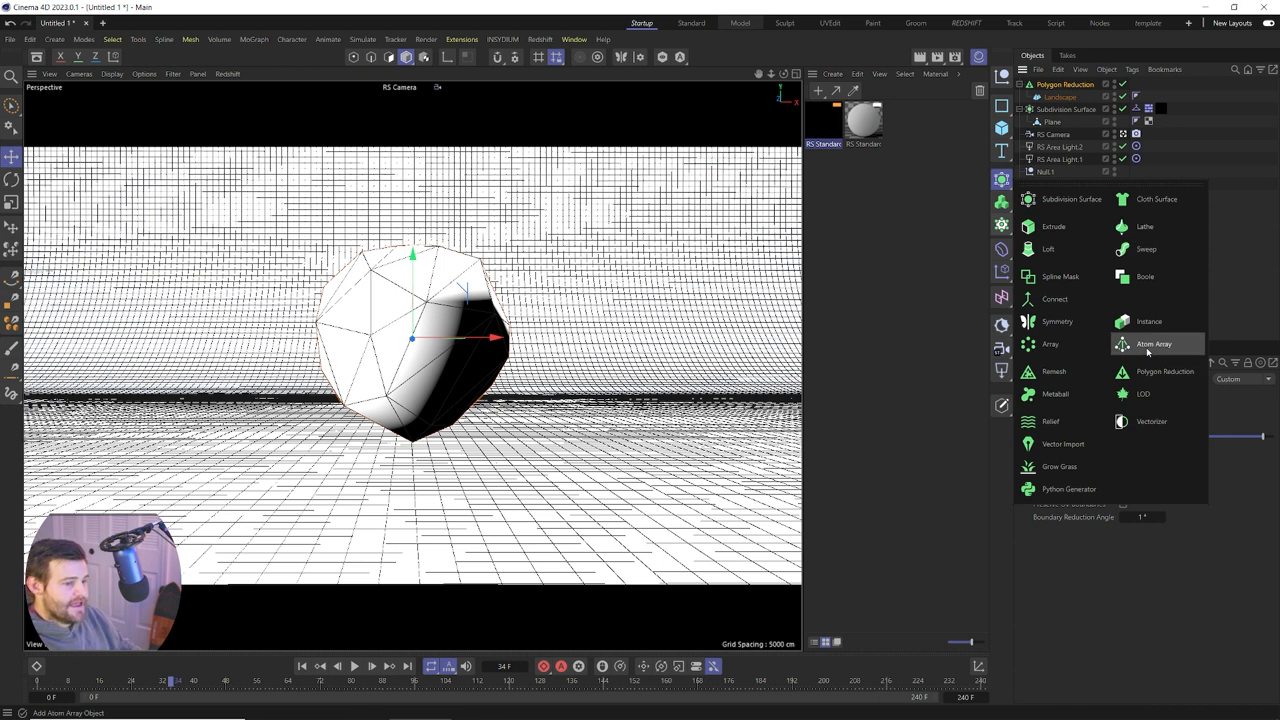
# Wrap the reduced landscape in an Atom Array with 8 cm sphere and cylinder radii
pyautogui.click(1154, 343)
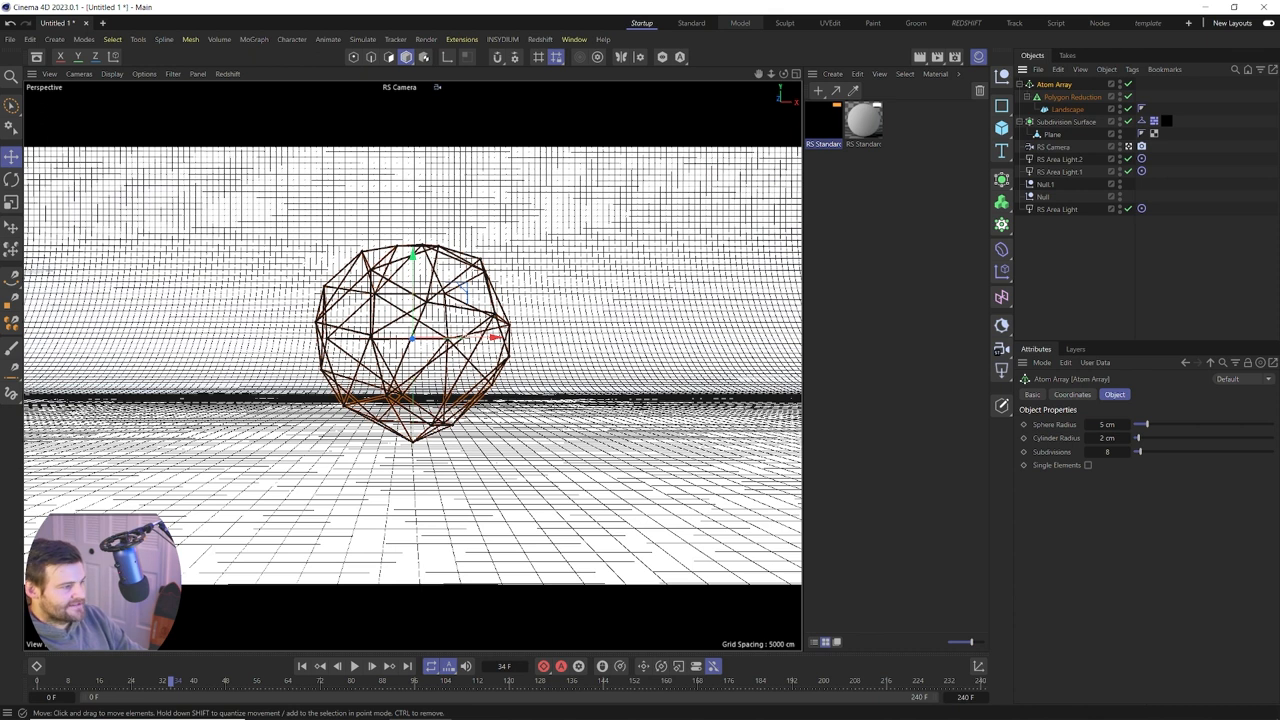
pyautogui.moveTo(870, 537)
pyautogui.write('10')
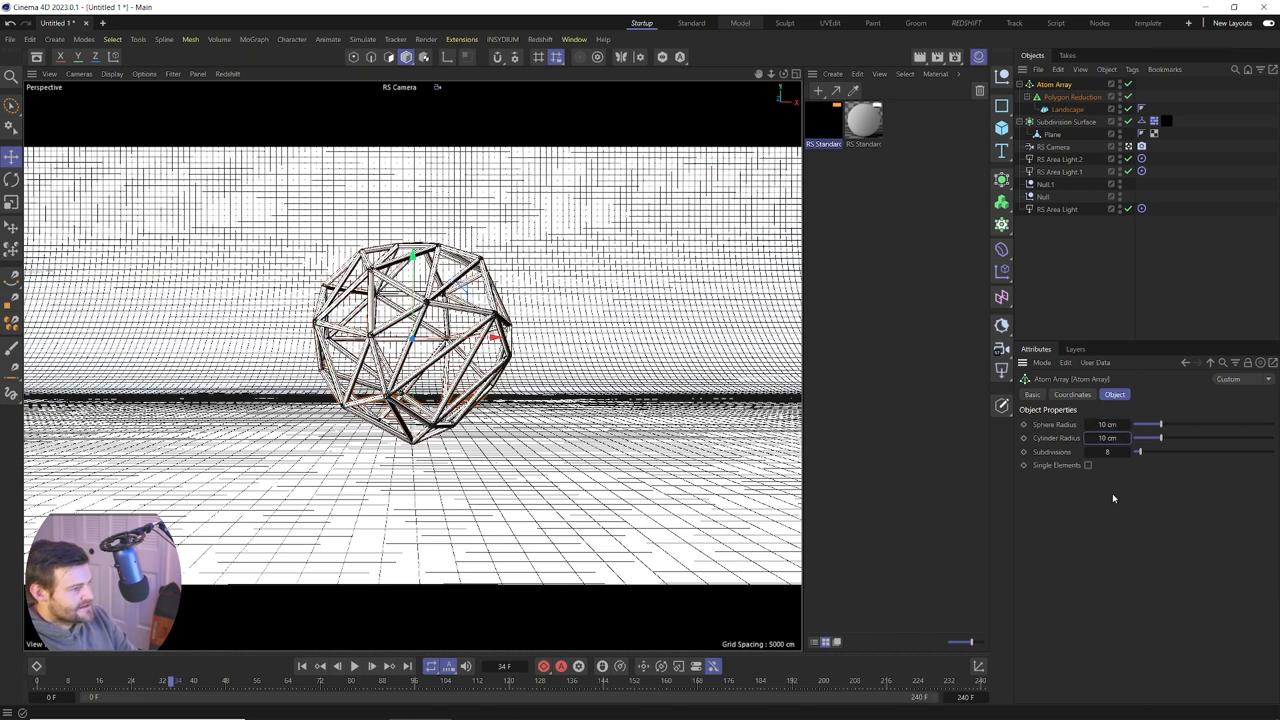
pyautogui.click(1108, 438)
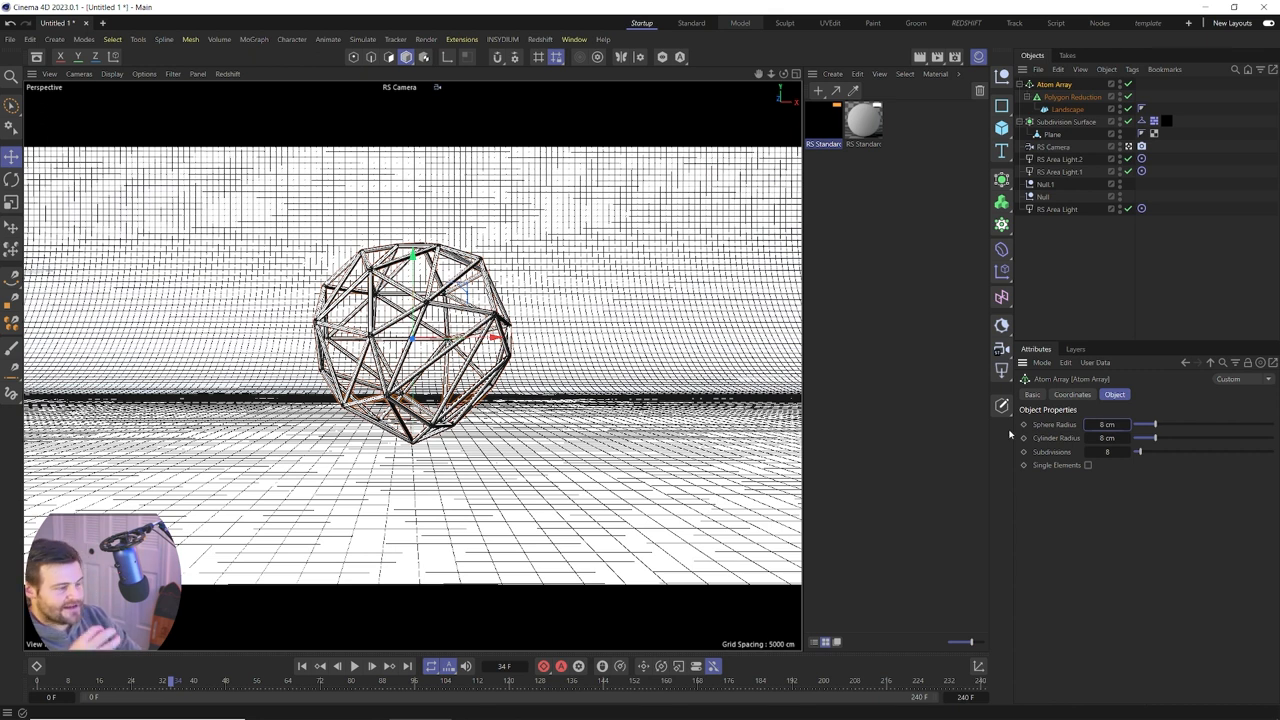
pyautogui.moveTo(1150, 424); pyautogui.dragTo(1197, 424)
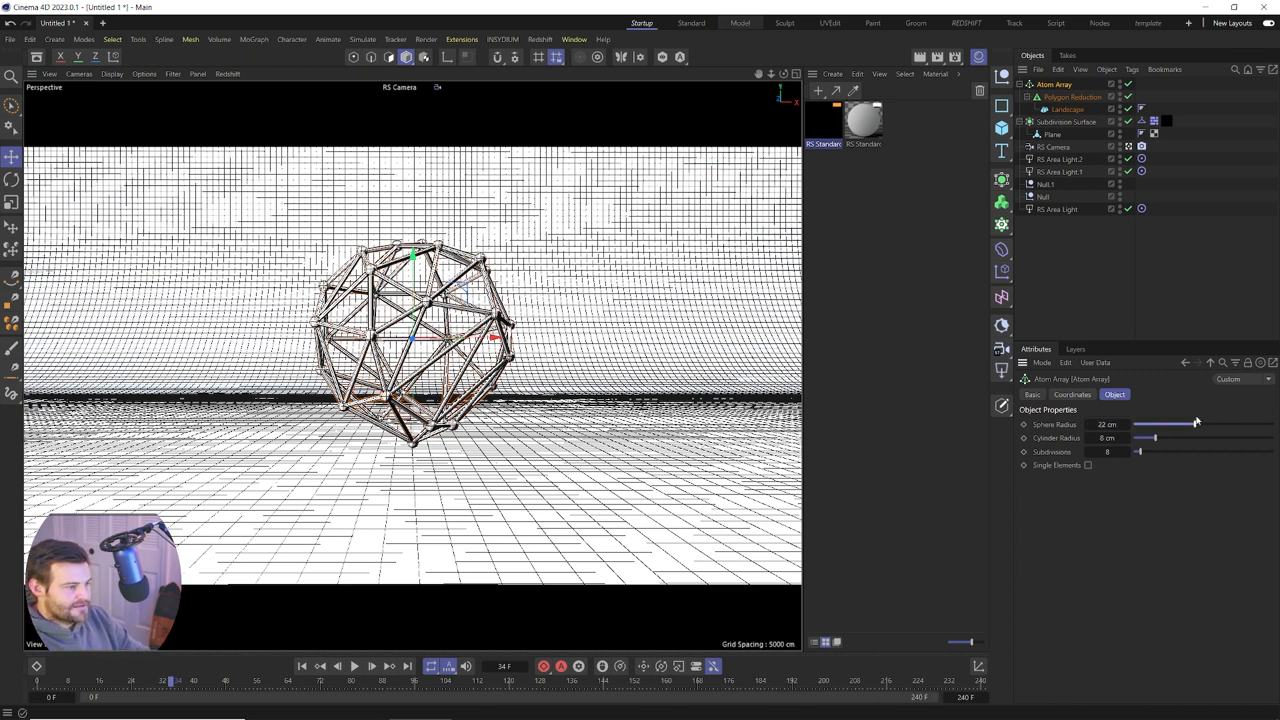
pyautogui.moveTo(1197, 424); pyautogui.dragTo(1232, 424)
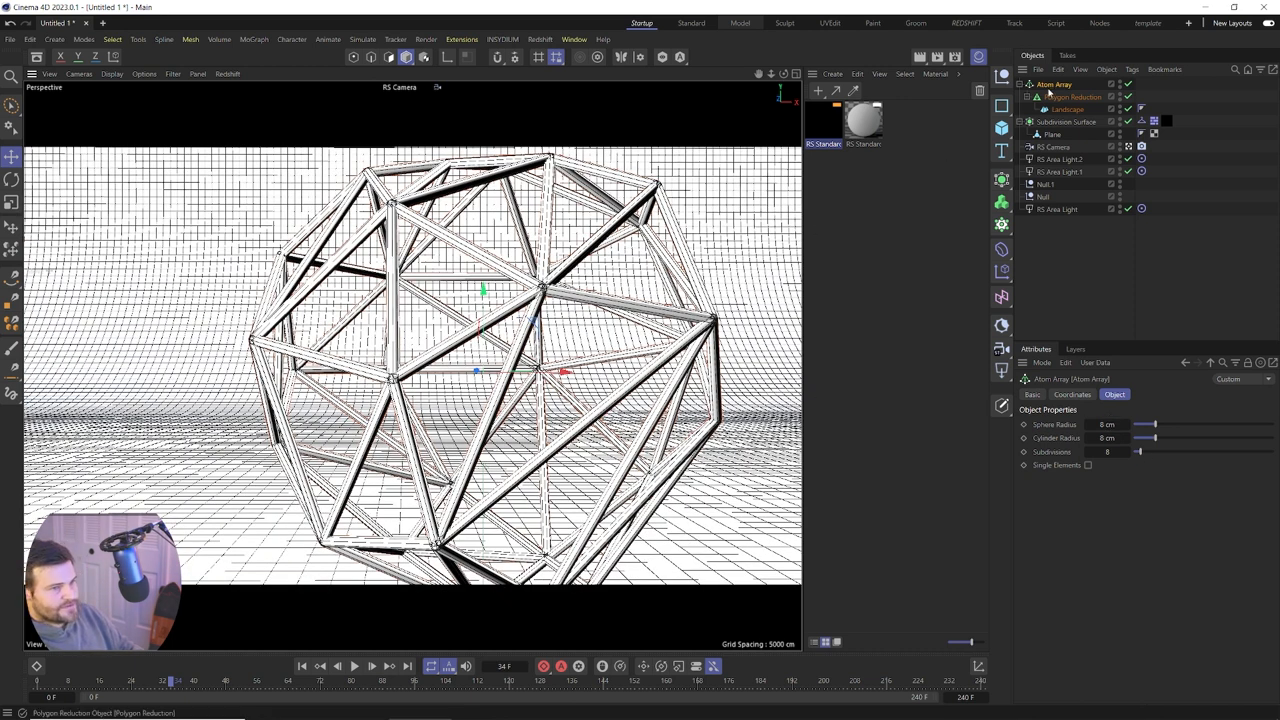
# Collapse the Atom Array into one editable mesh using Connect Objects + Delete
pyautogui.rightClick(1053, 90)
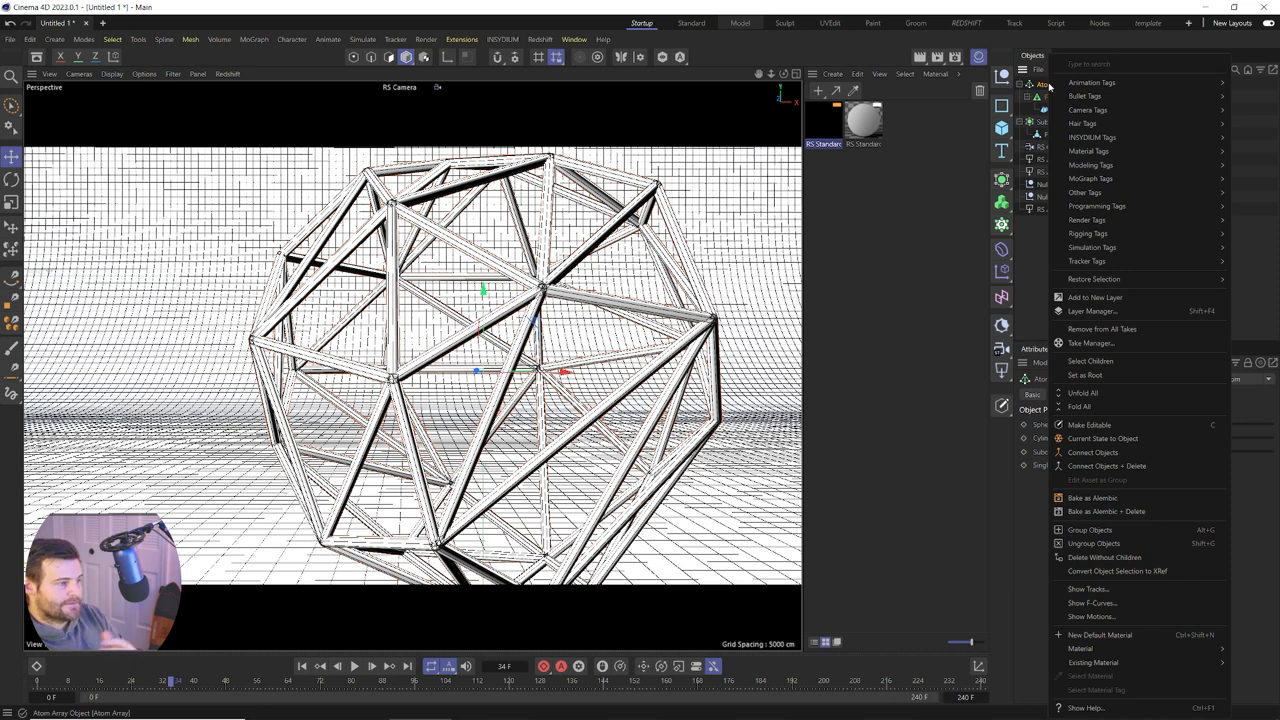
pyautogui.moveTo(1107, 466)
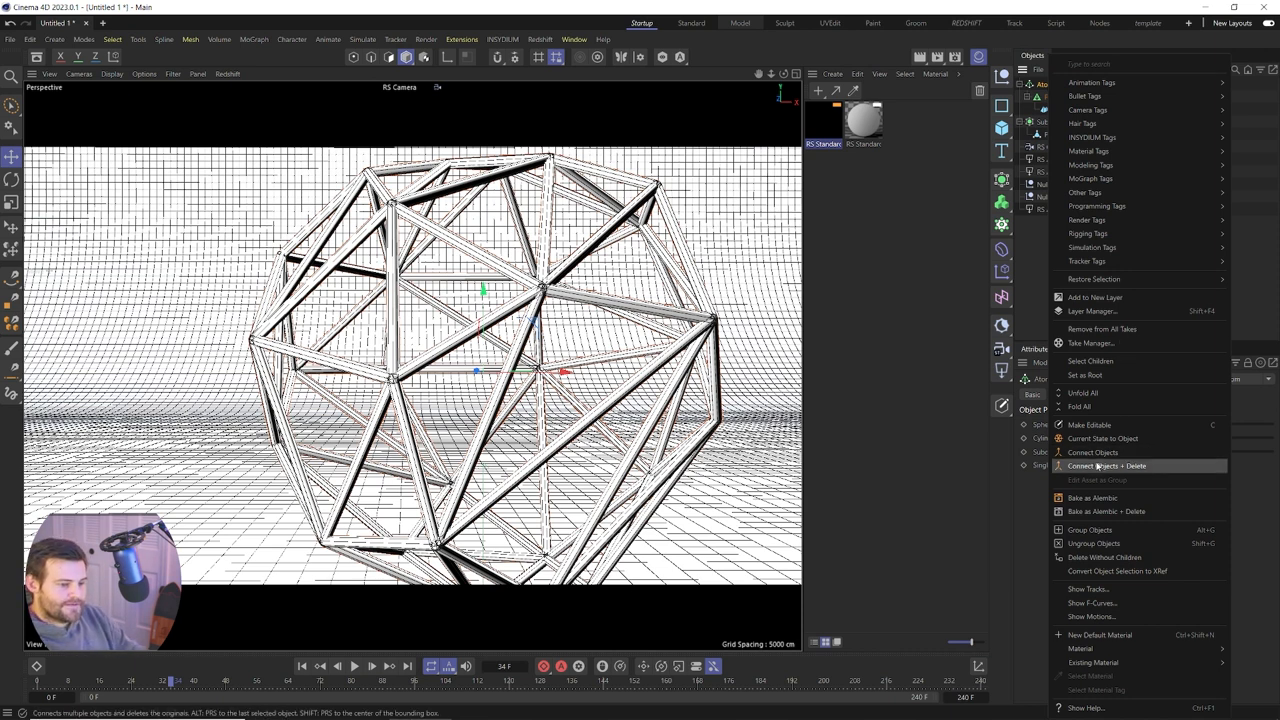
pyautogui.click(1105, 465)
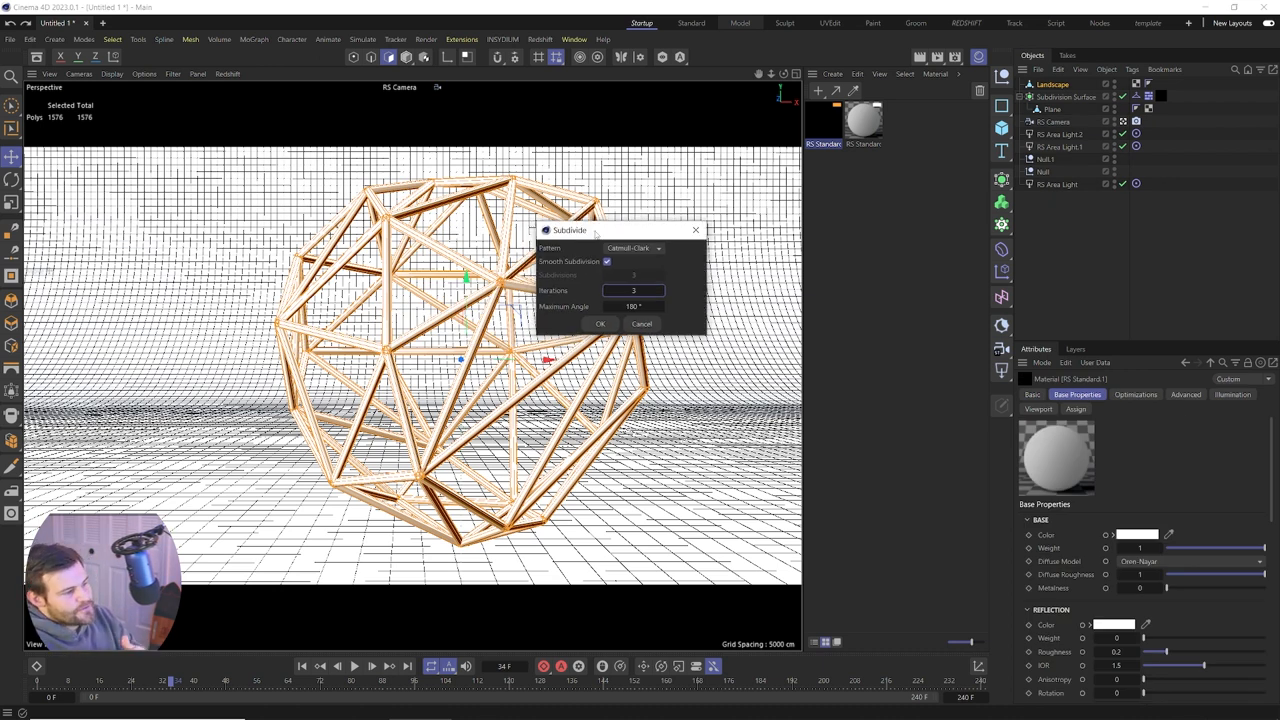
pyautogui.moveTo(587, 270)
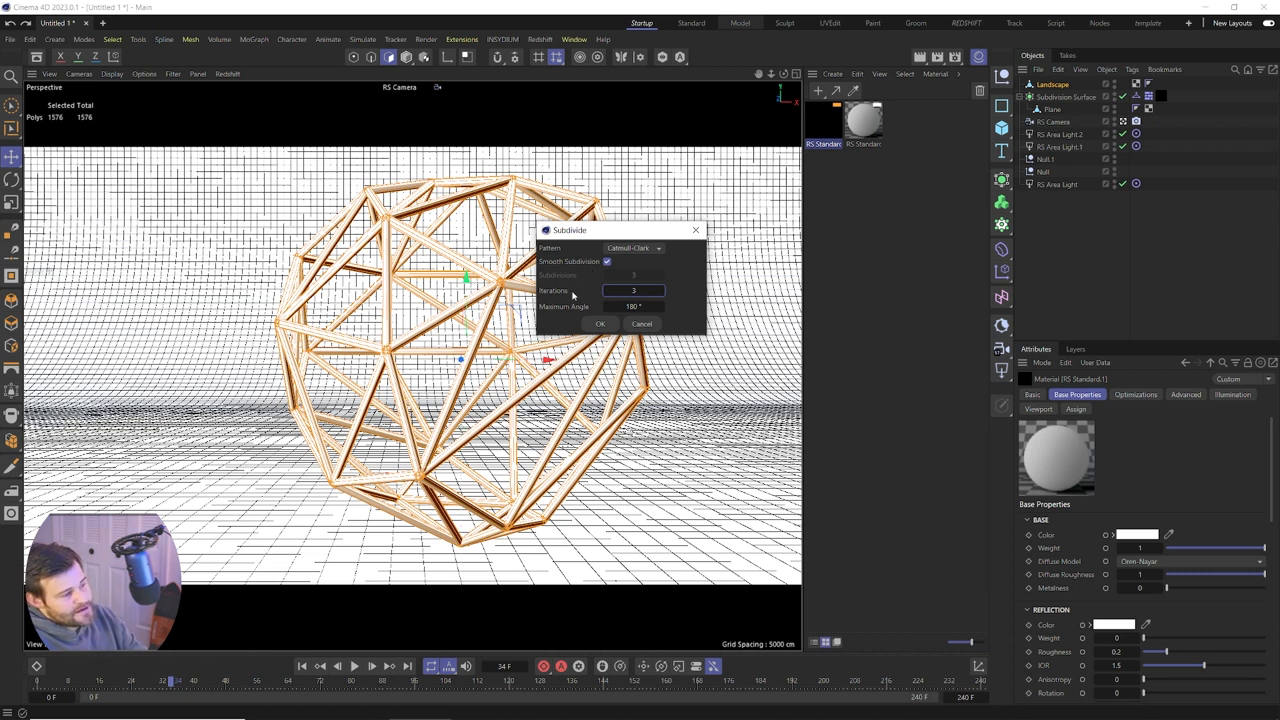
# Subdivide the cage mesh with smooth Catmull-Clark at 3 iterations
pyautogui.click(600, 323)
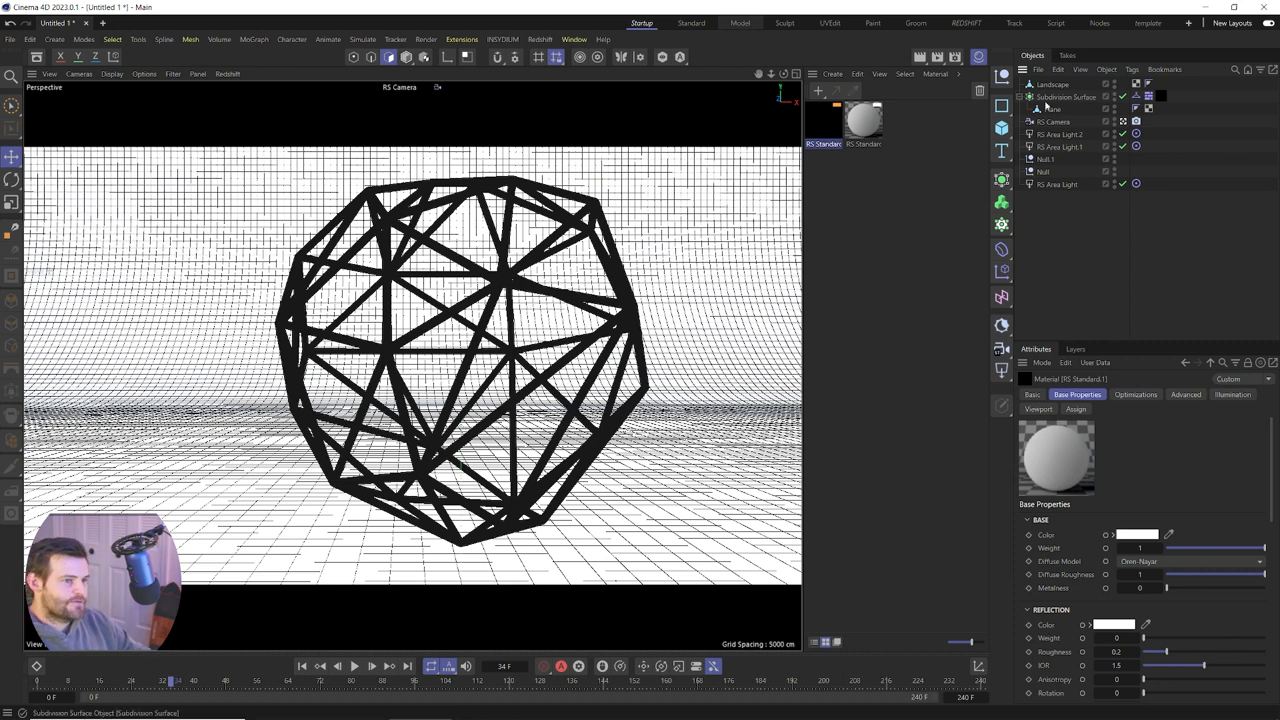
# Select the Landscape cage mesh and bring up its tag context menu
pyautogui.click(1052, 84)
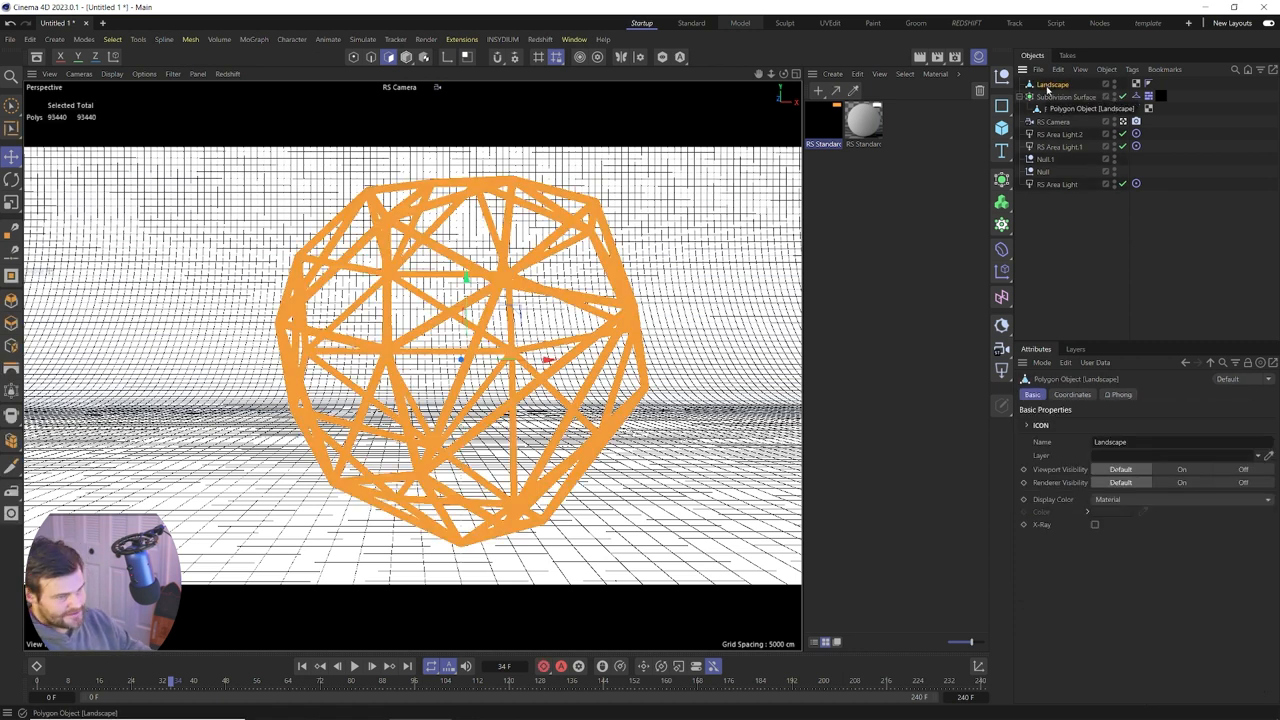
pyautogui.rightClick(1060, 84)
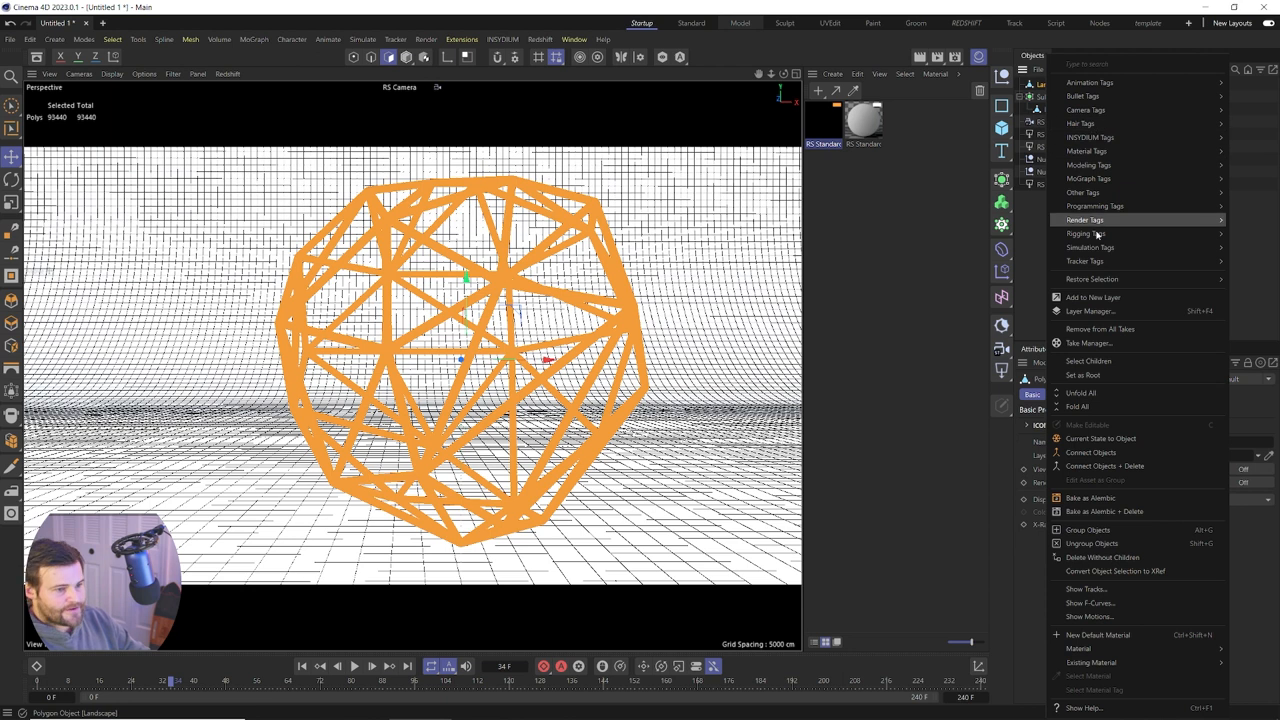
pyautogui.moveTo(1090, 137)
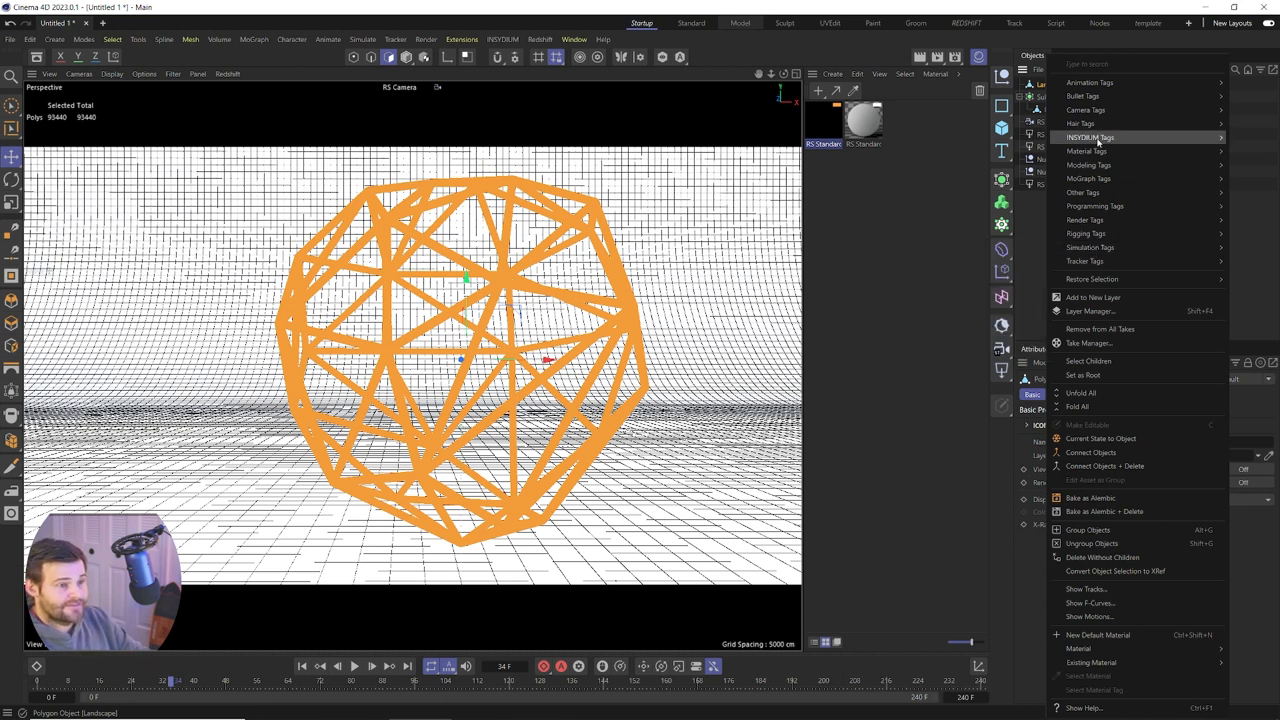
pyautogui.moveTo(1088, 233)
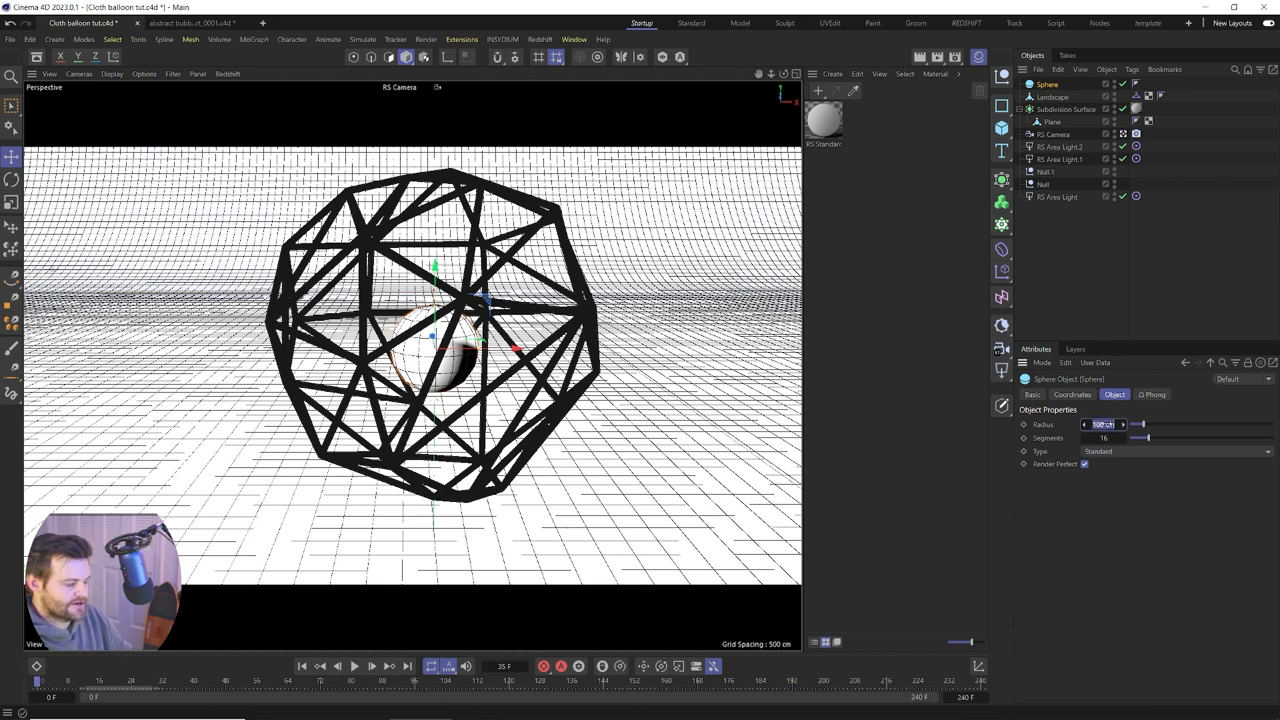
# Enlarge the inner sphere, compare Standard and Hexahedron types, then settle on Icosahedron
pyautogui.moveTo(1140, 424); pyautogui.dragTo(1168, 424)
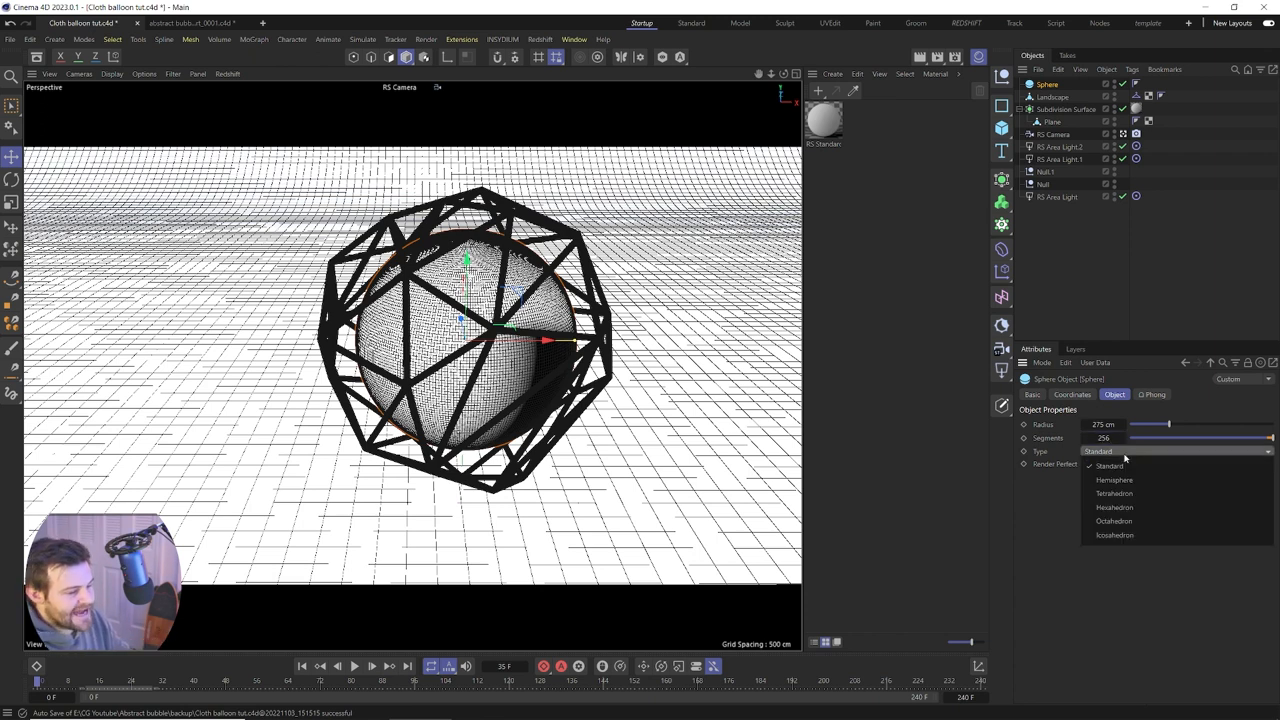
pyautogui.click(1114, 507)
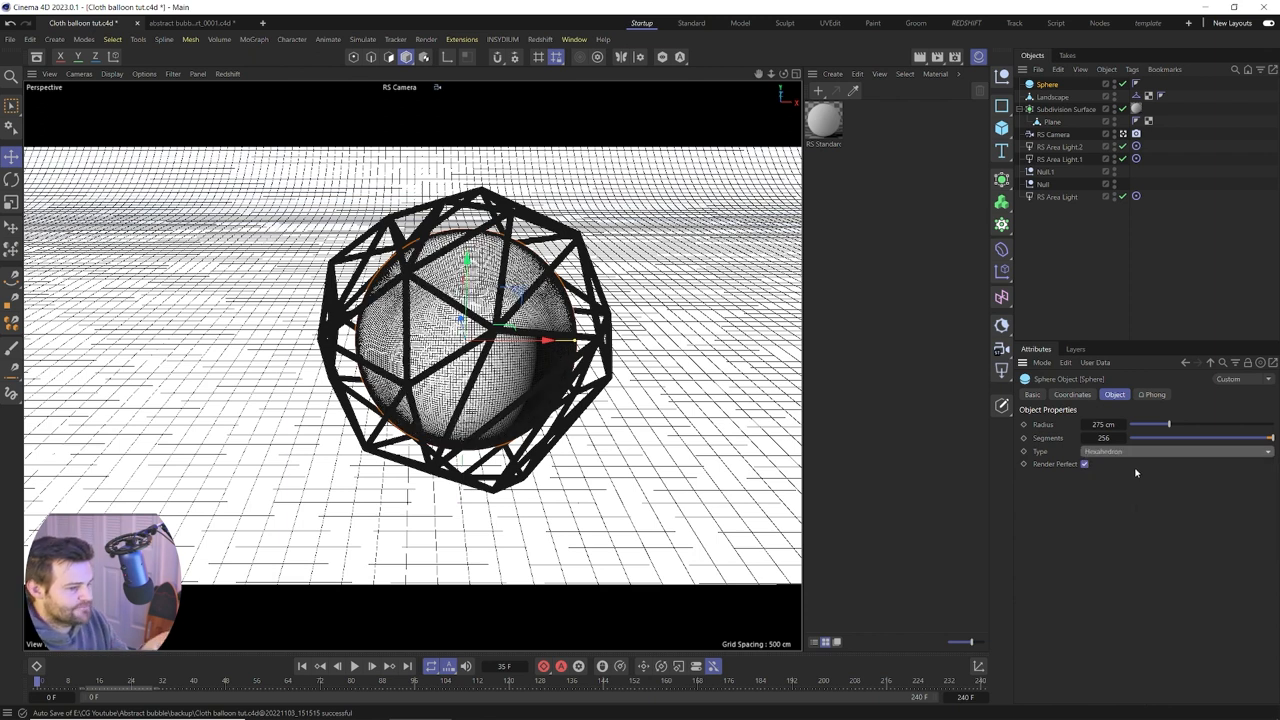
pyautogui.click(1175, 451)
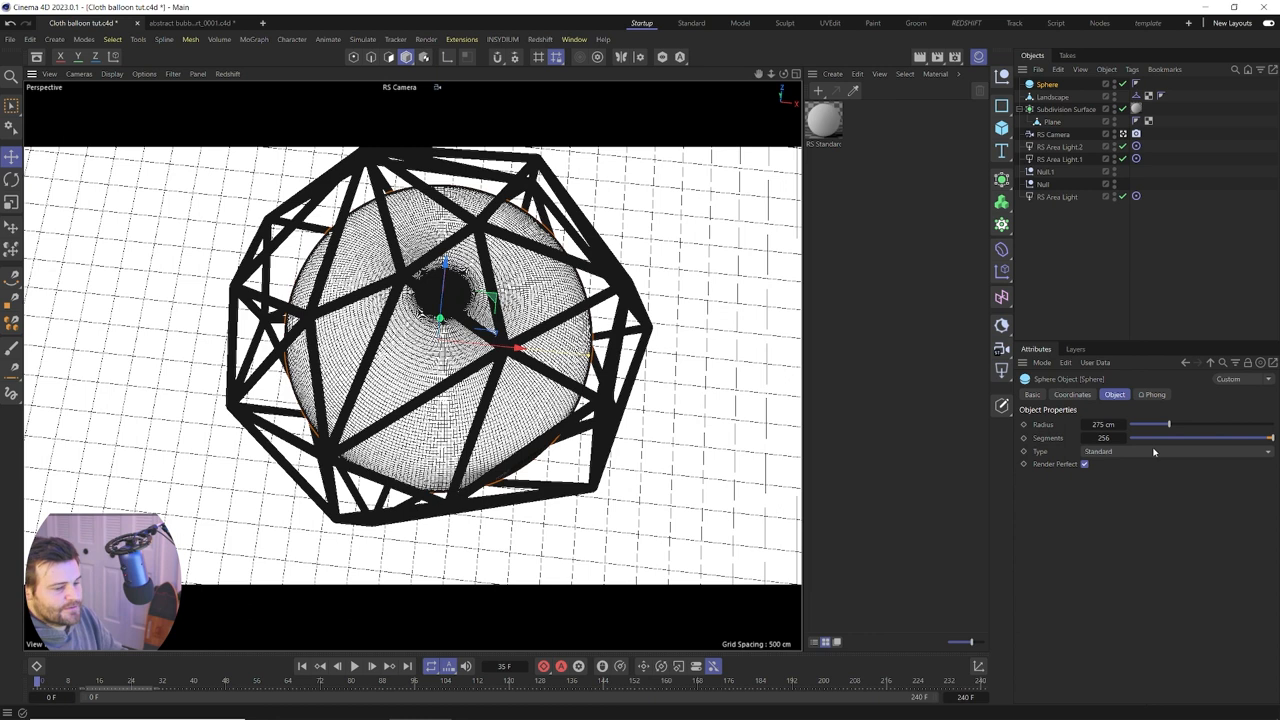
pyautogui.click(1180, 451)
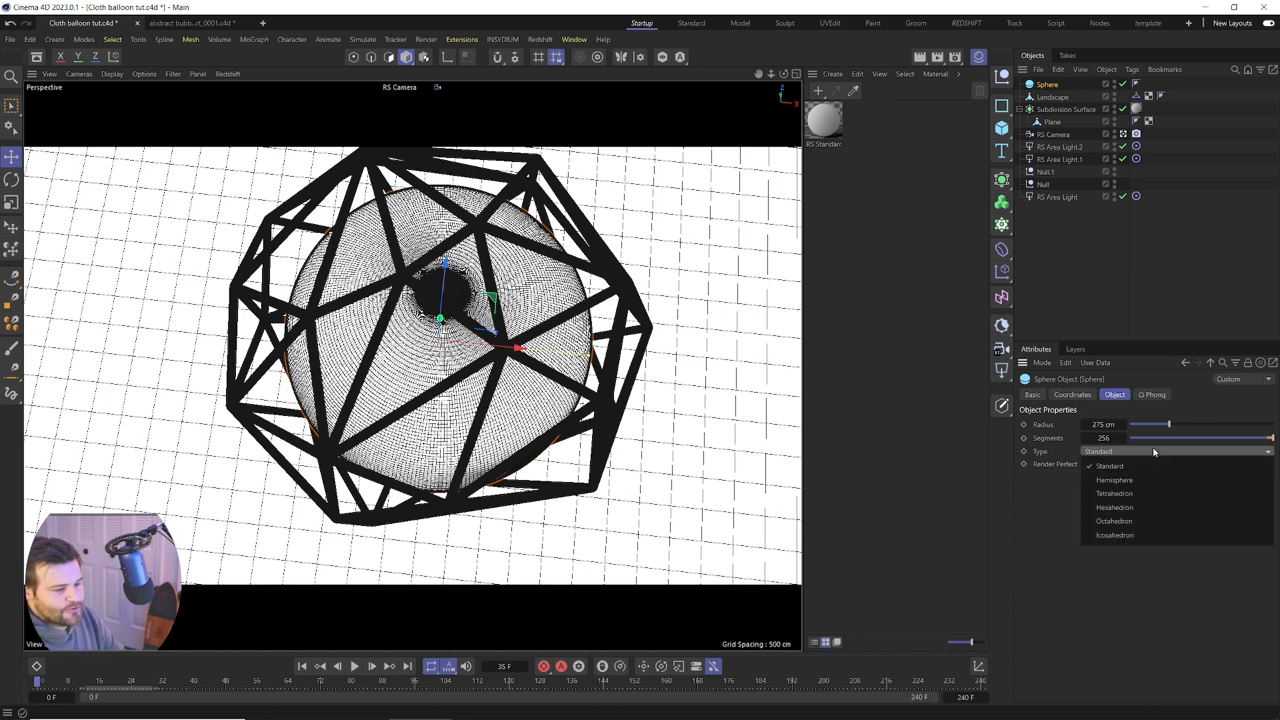
pyautogui.click(1114, 507)
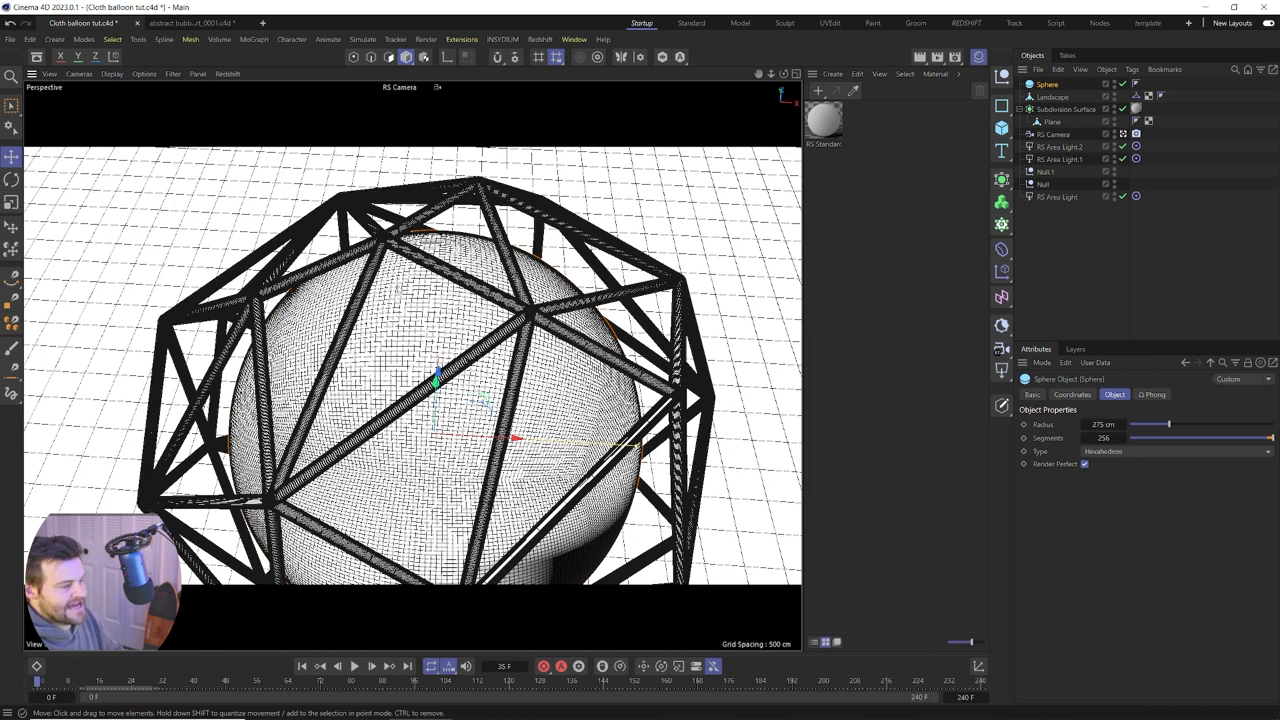
pyautogui.click(1170, 451)
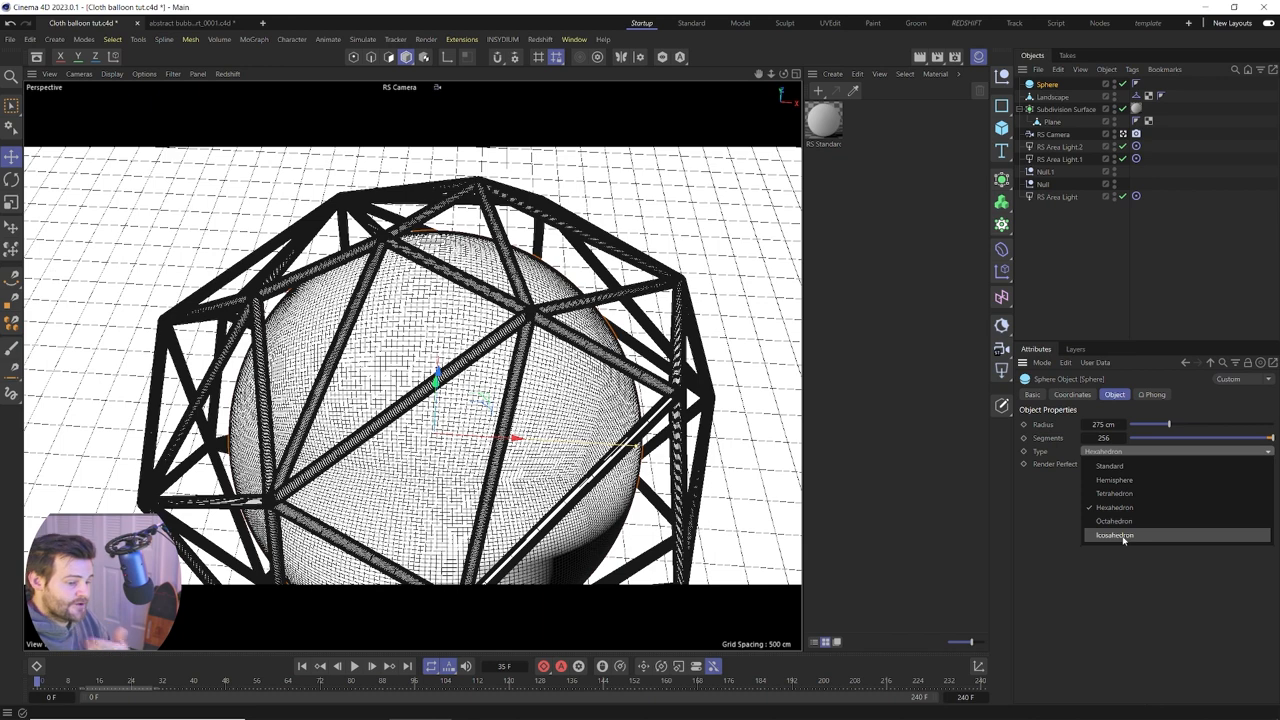
pyautogui.click(1113, 535)
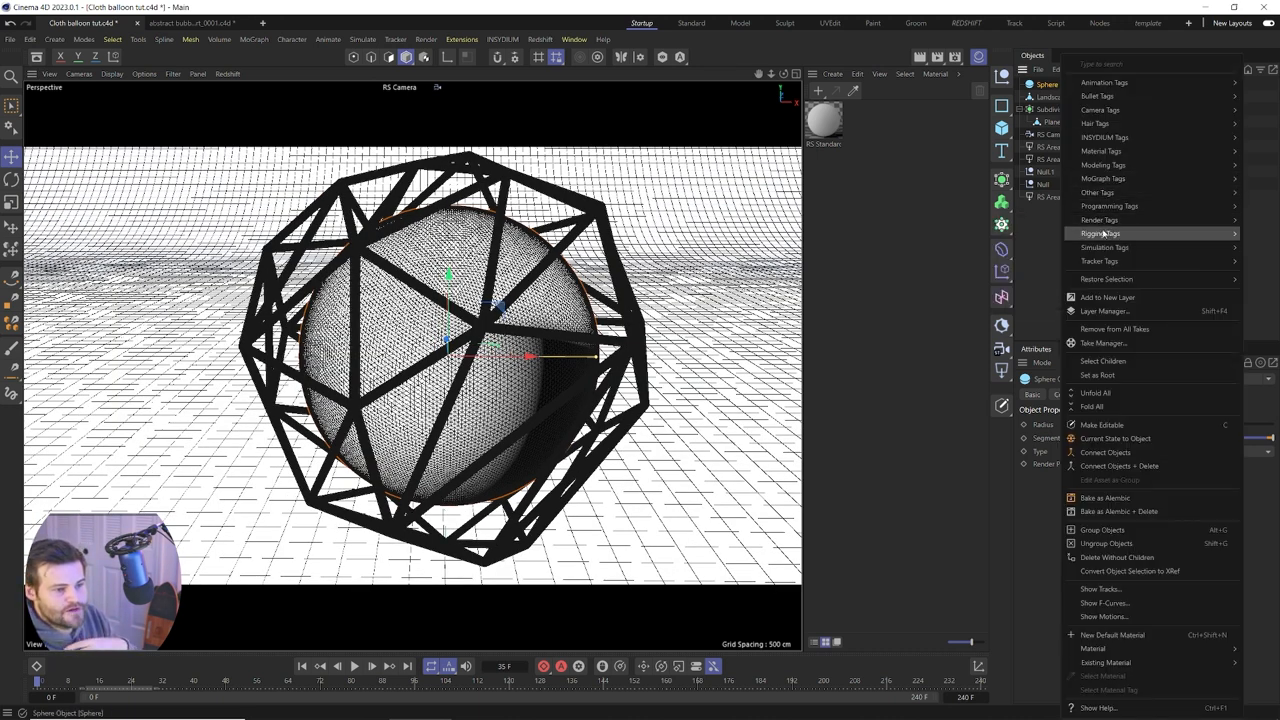
pyautogui.moveTo(1103, 247)
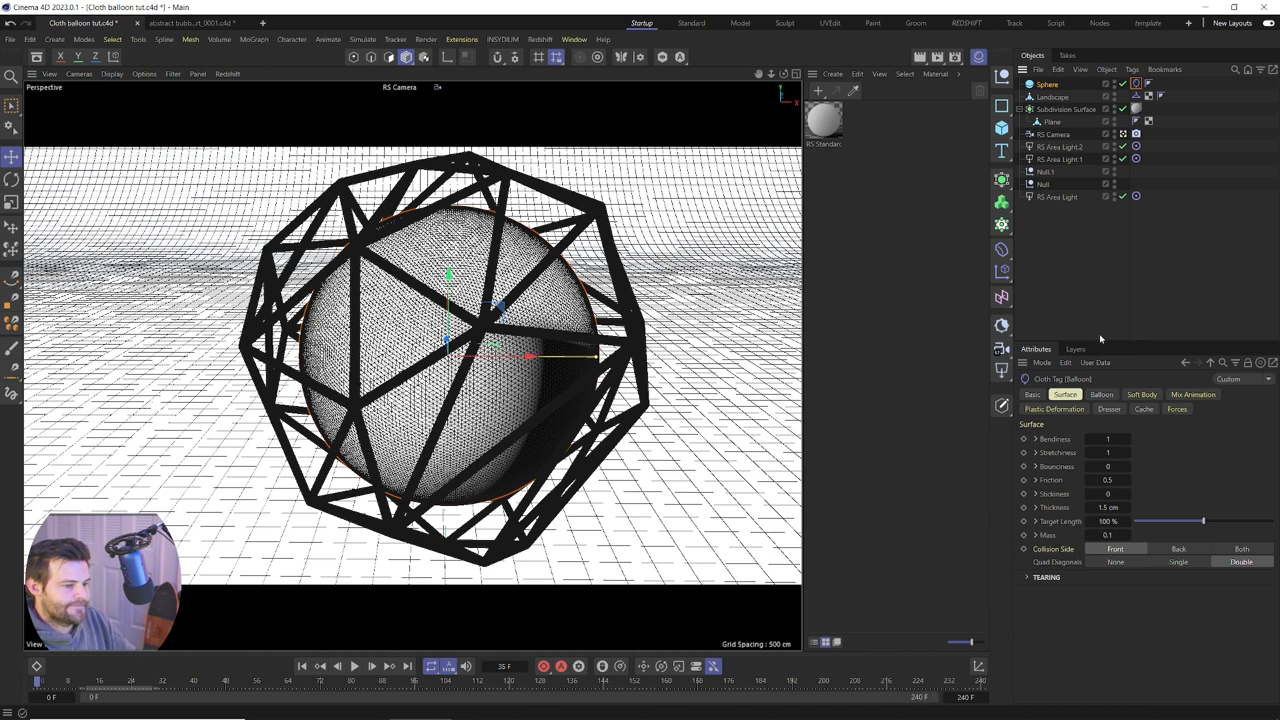
pyautogui.moveTo(1091, 440)
pyautogui.write('1')
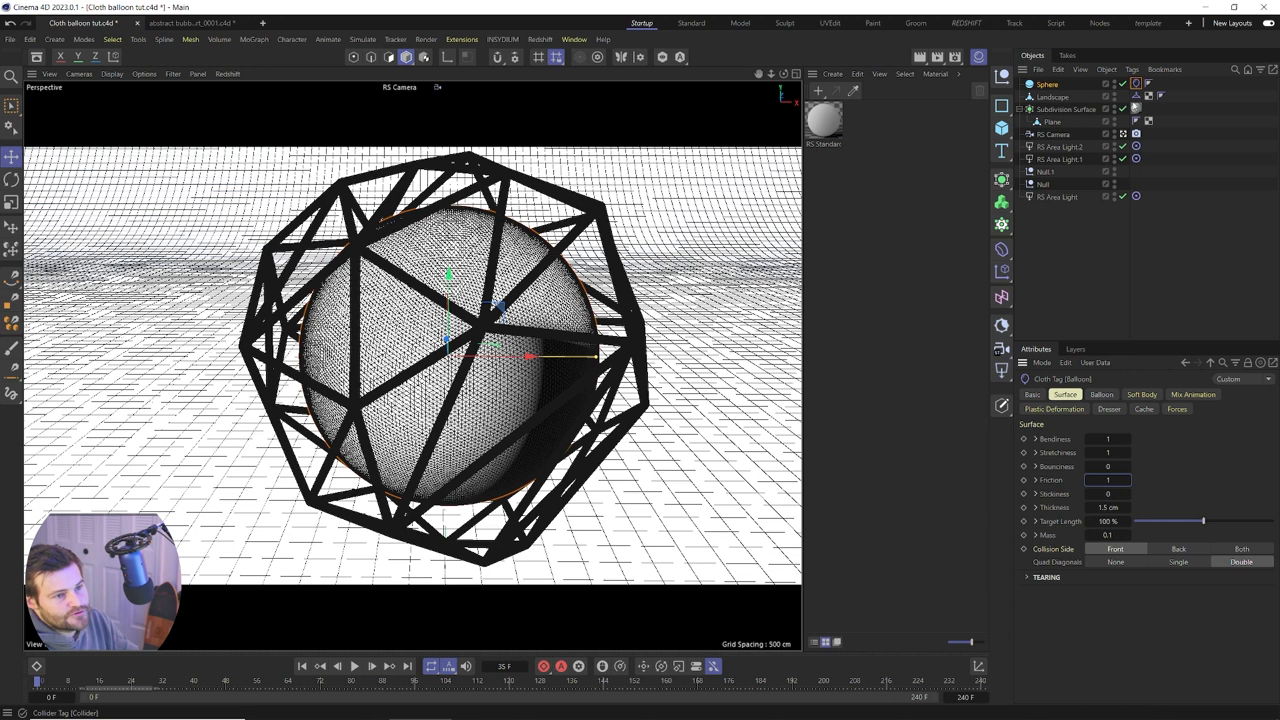
# Select the Landscape and raise the friction in its Collider tag
pyautogui.click(1052, 97)
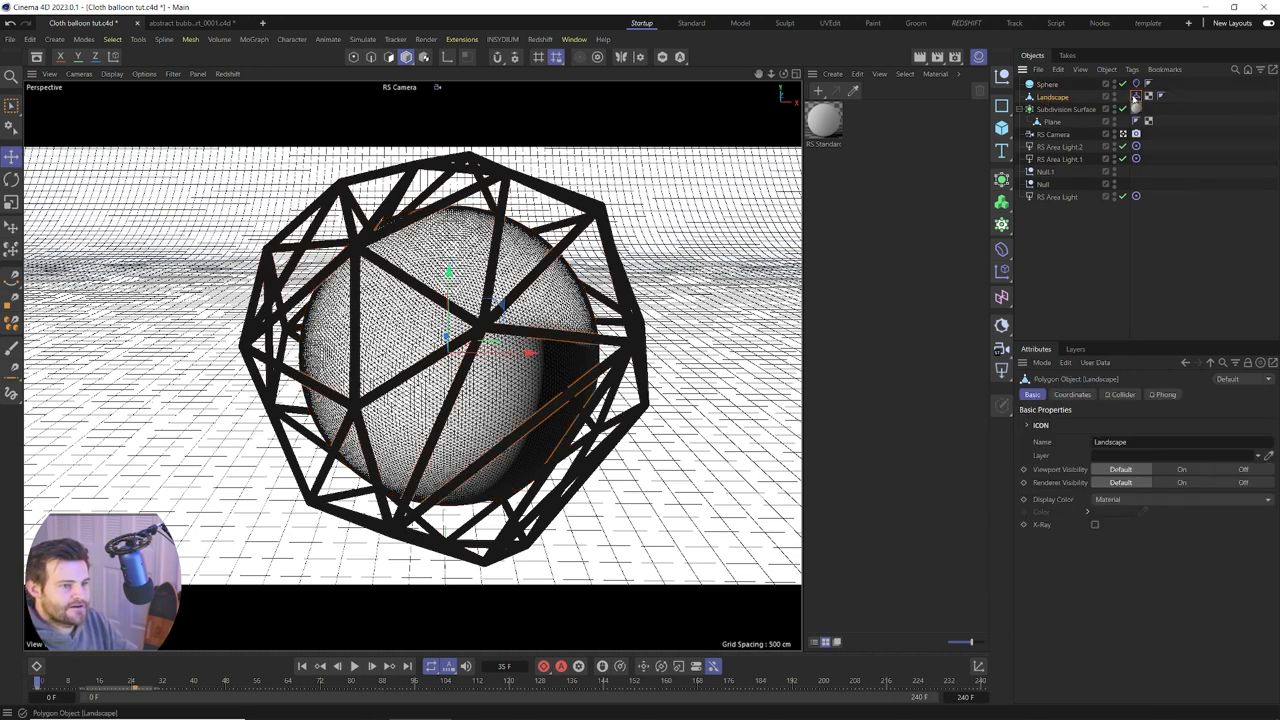
pyautogui.click(1136, 97)
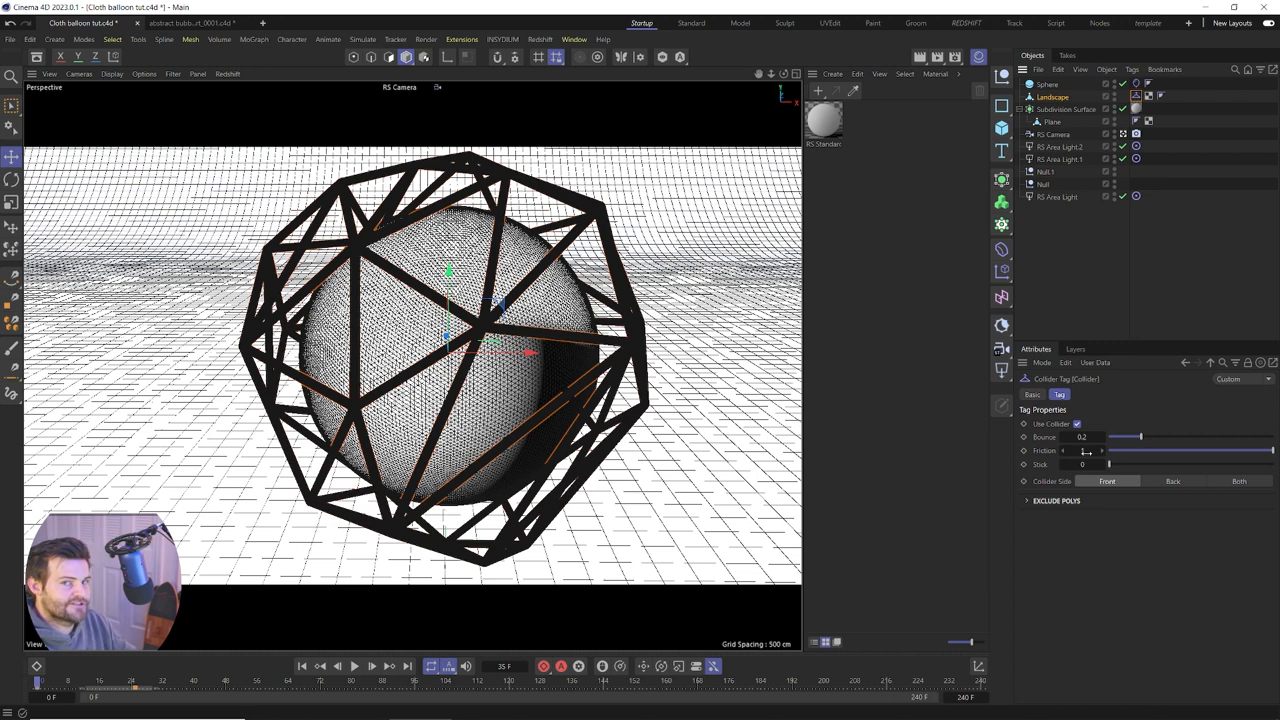
pyautogui.click(1048, 83)
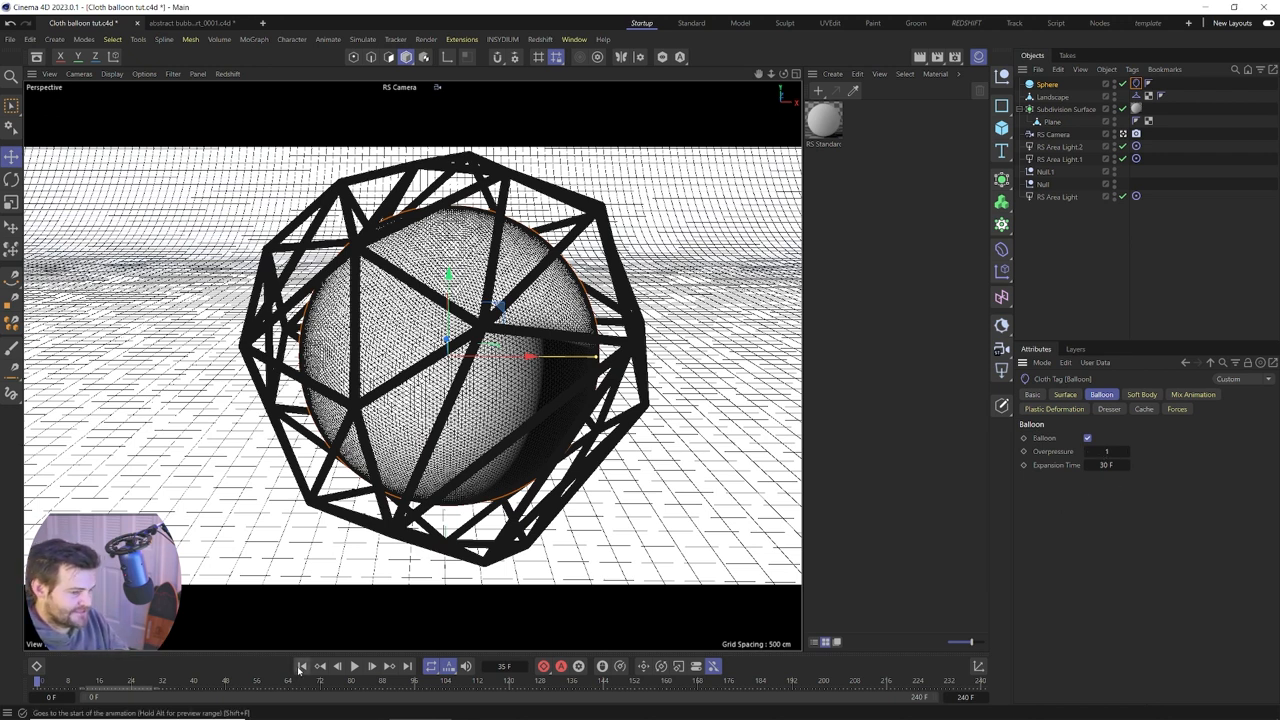
pyautogui.moveTo(302, 666)
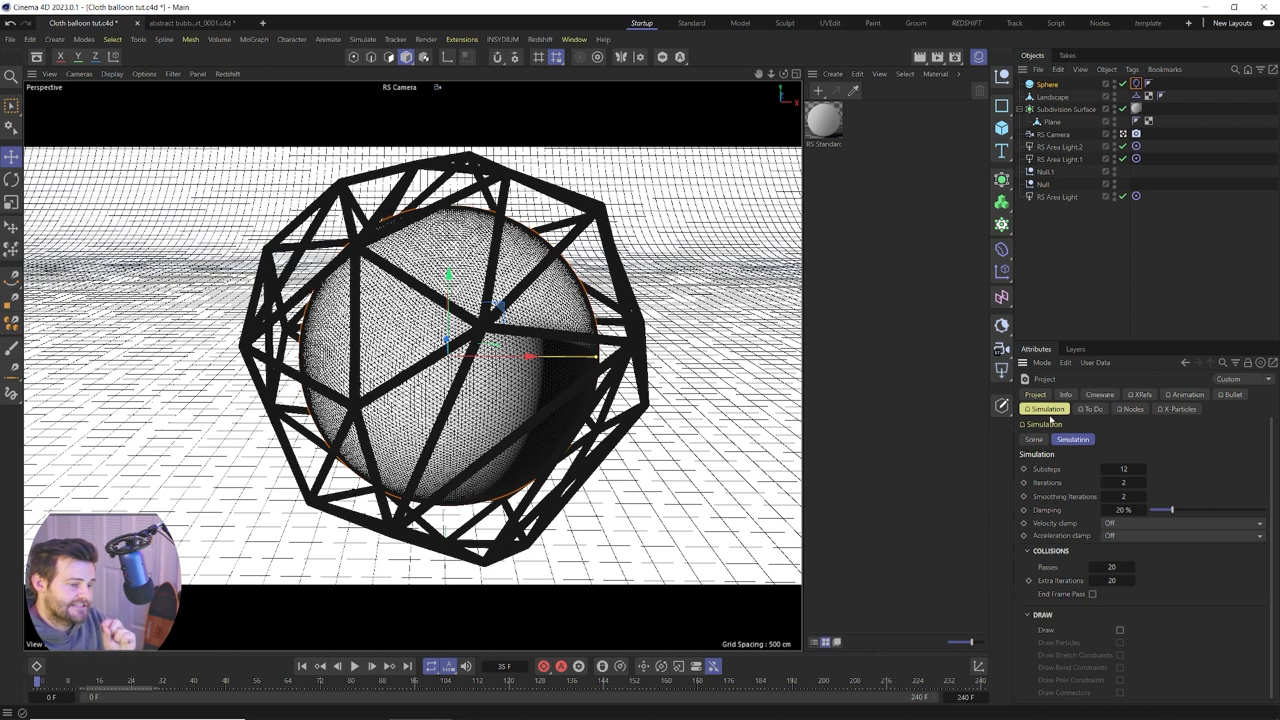
# Set the project's simulation Gravity to 0 cm
pyautogui.click(1033, 439)
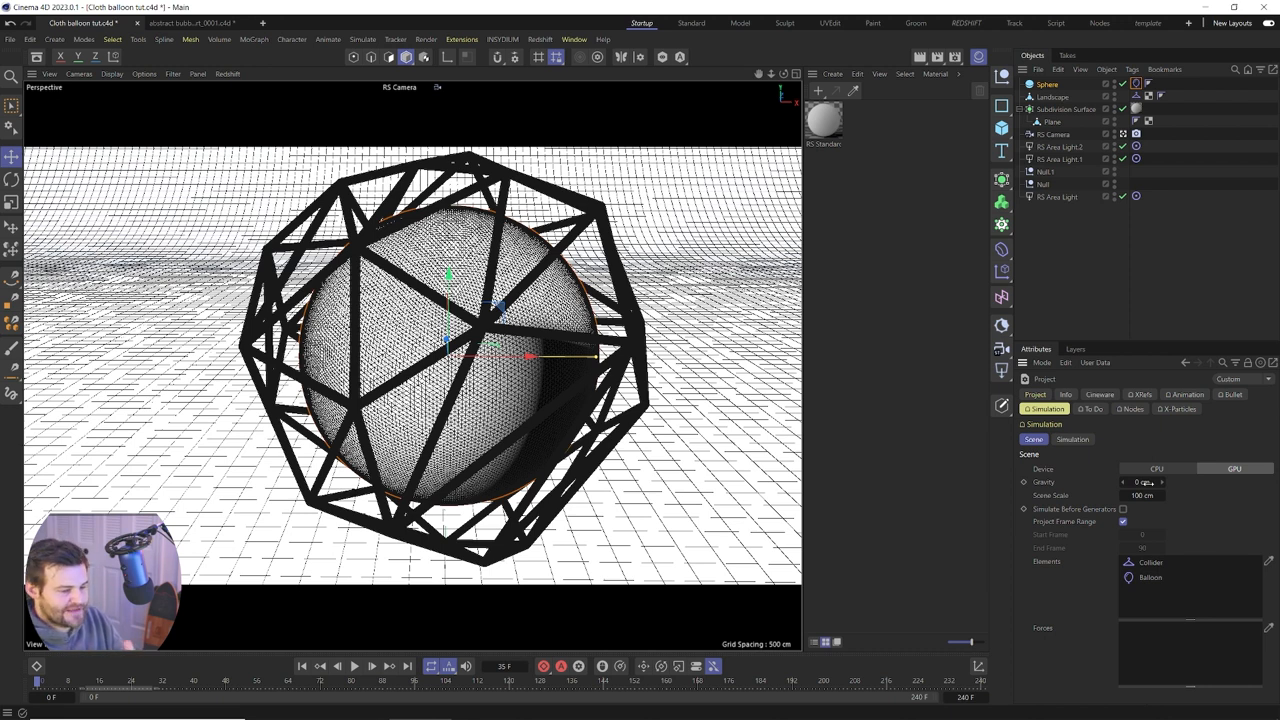
pyautogui.click(1143, 482)
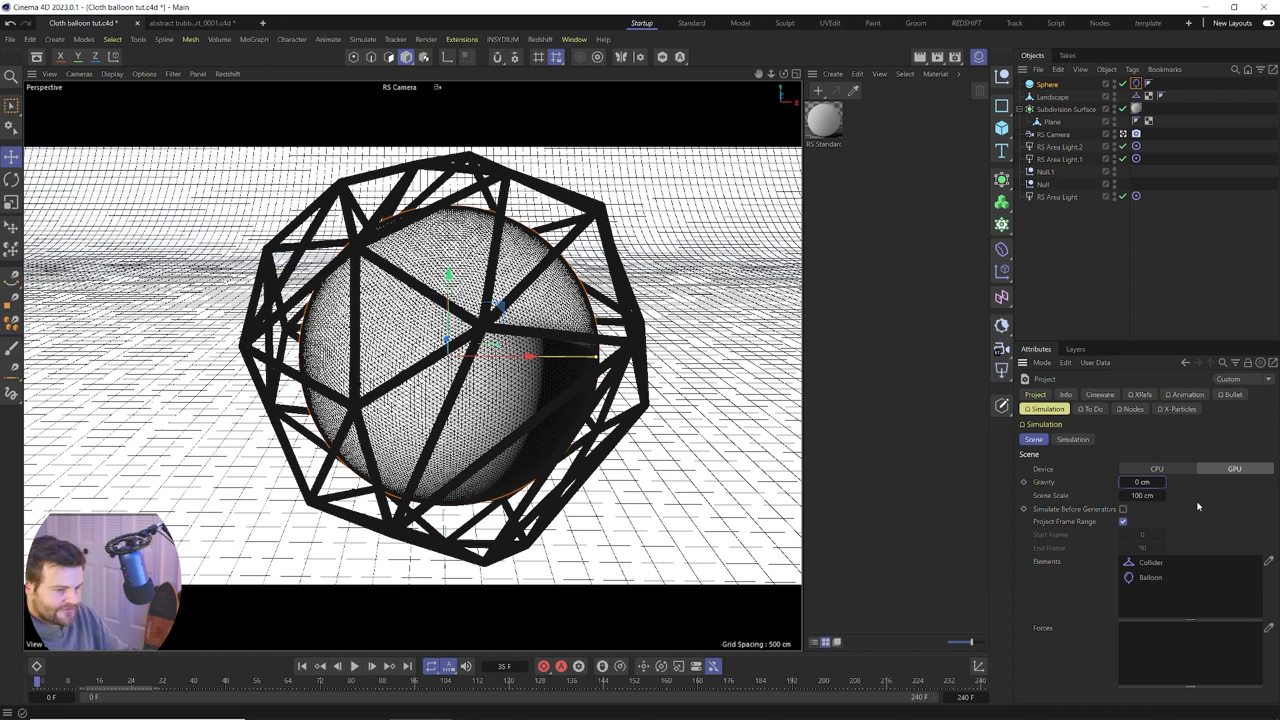
pyautogui.click(1142, 482)
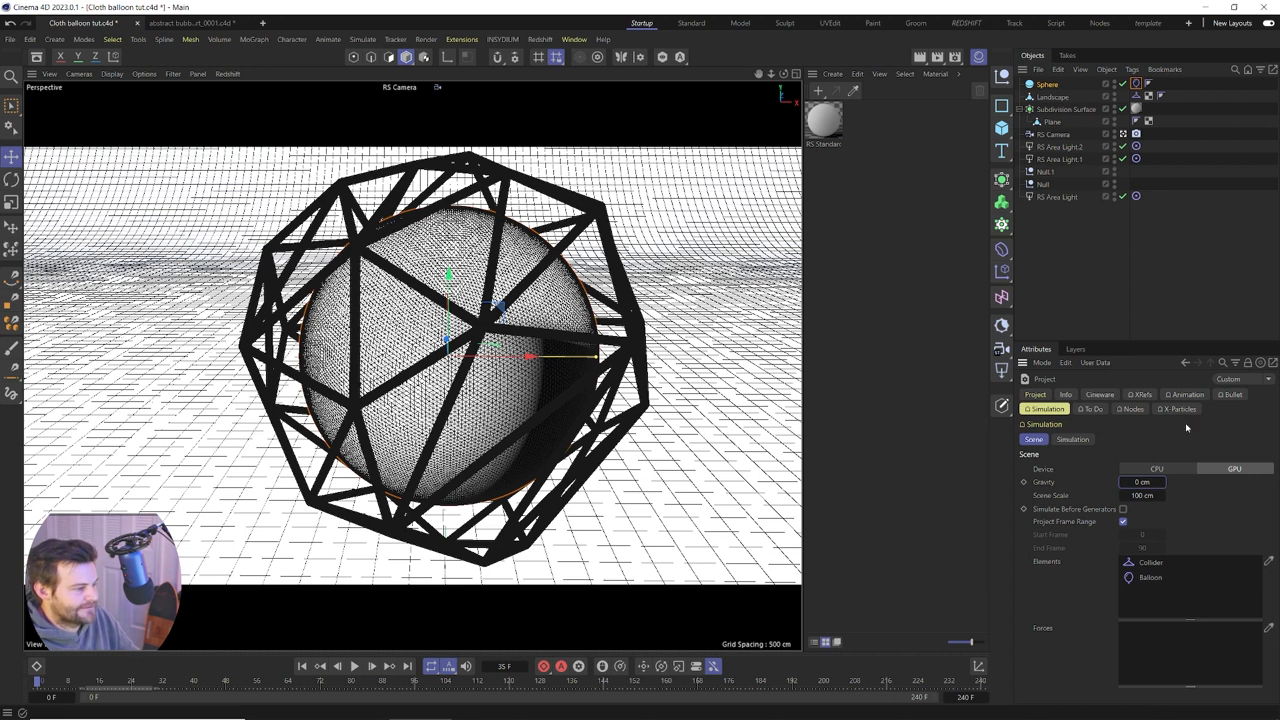
pyautogui.moveTo(1197, 449)
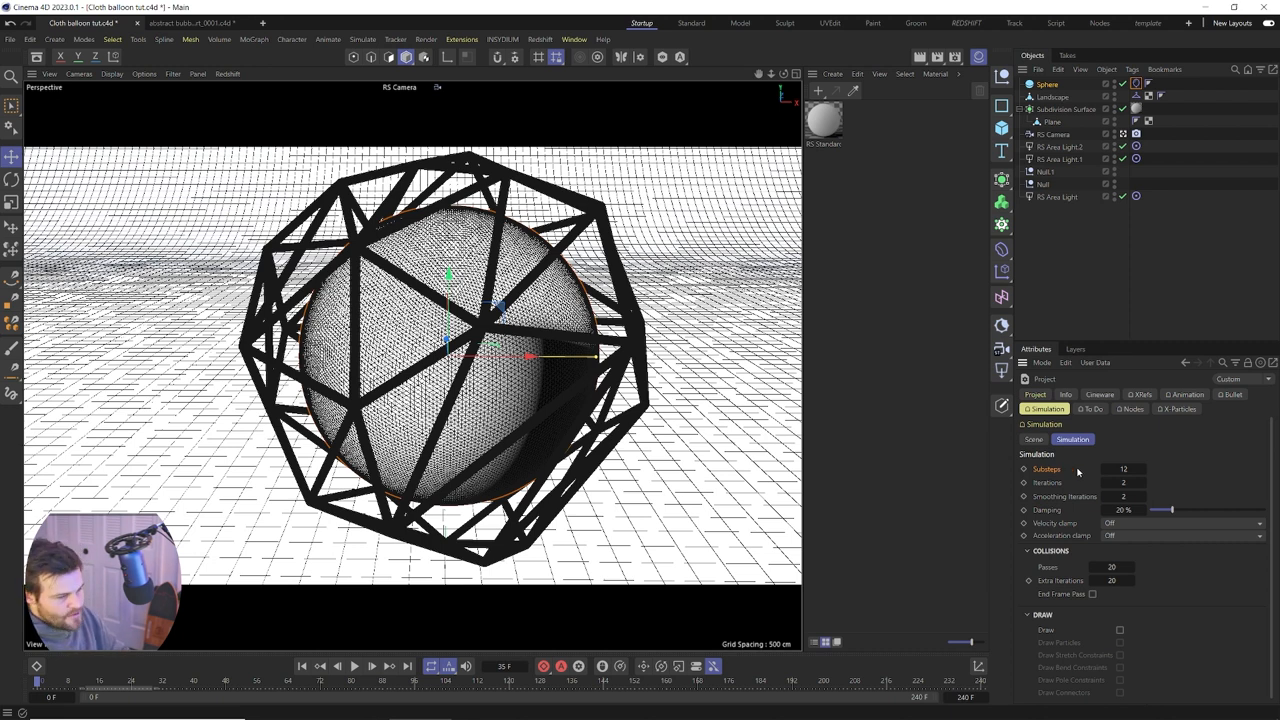
# Review solver settings: Substeps 12, Iterations 2, Damping 20%, 20 collision passes
pyautogui.click(1123, 482)
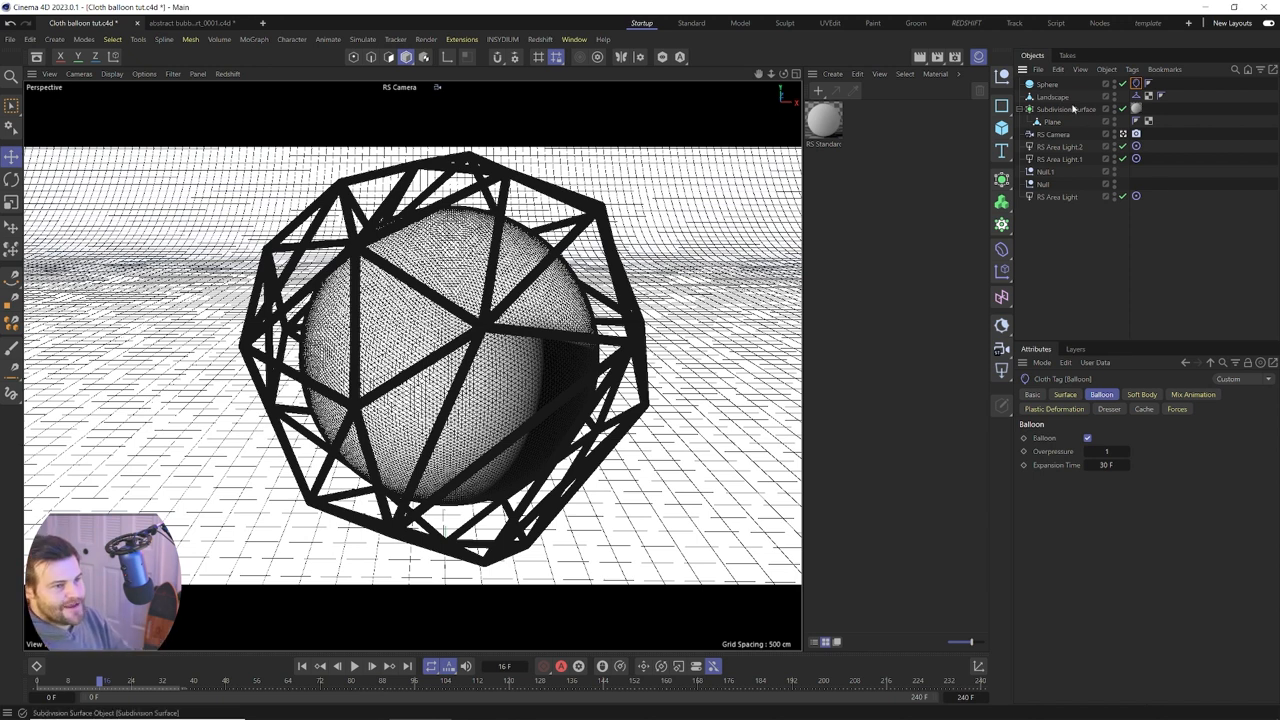
# Select the Subdivision Surface object in the Object Manager
pyautogui.click(1052, 97)
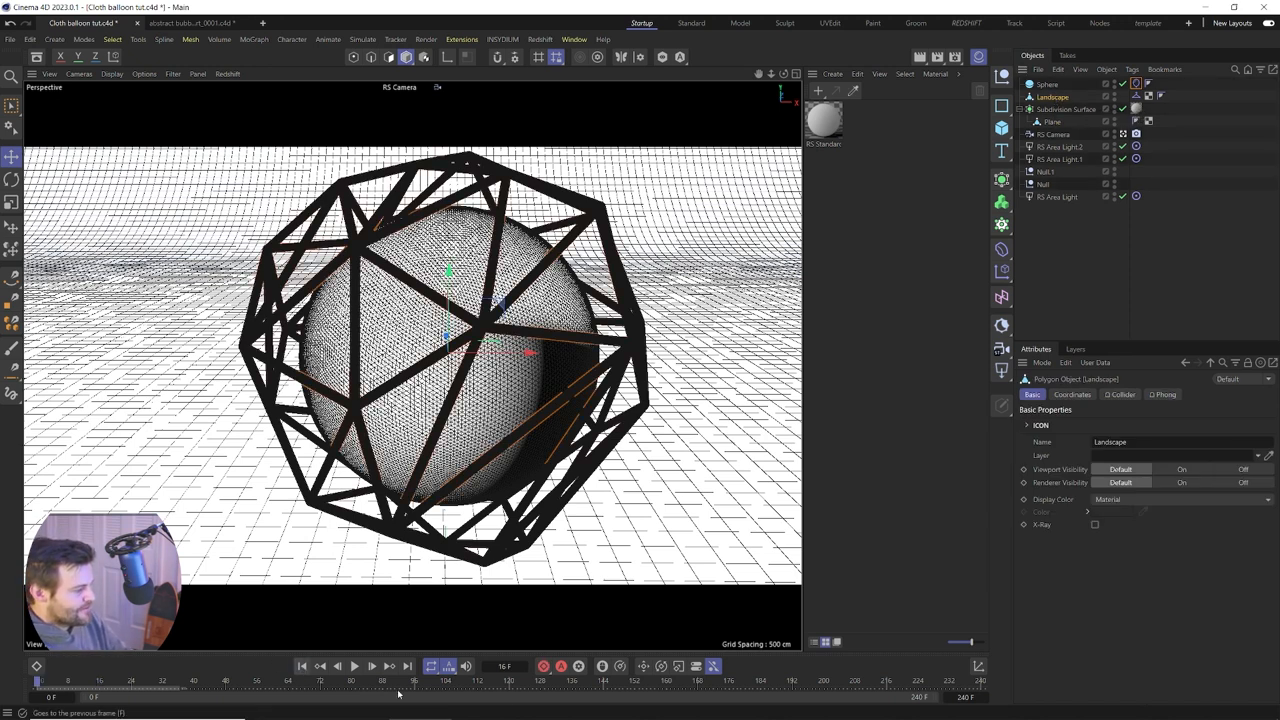
# Hide the icosahedron cage object so only the sphere stays visible
pyautogui.click(1071, 394)
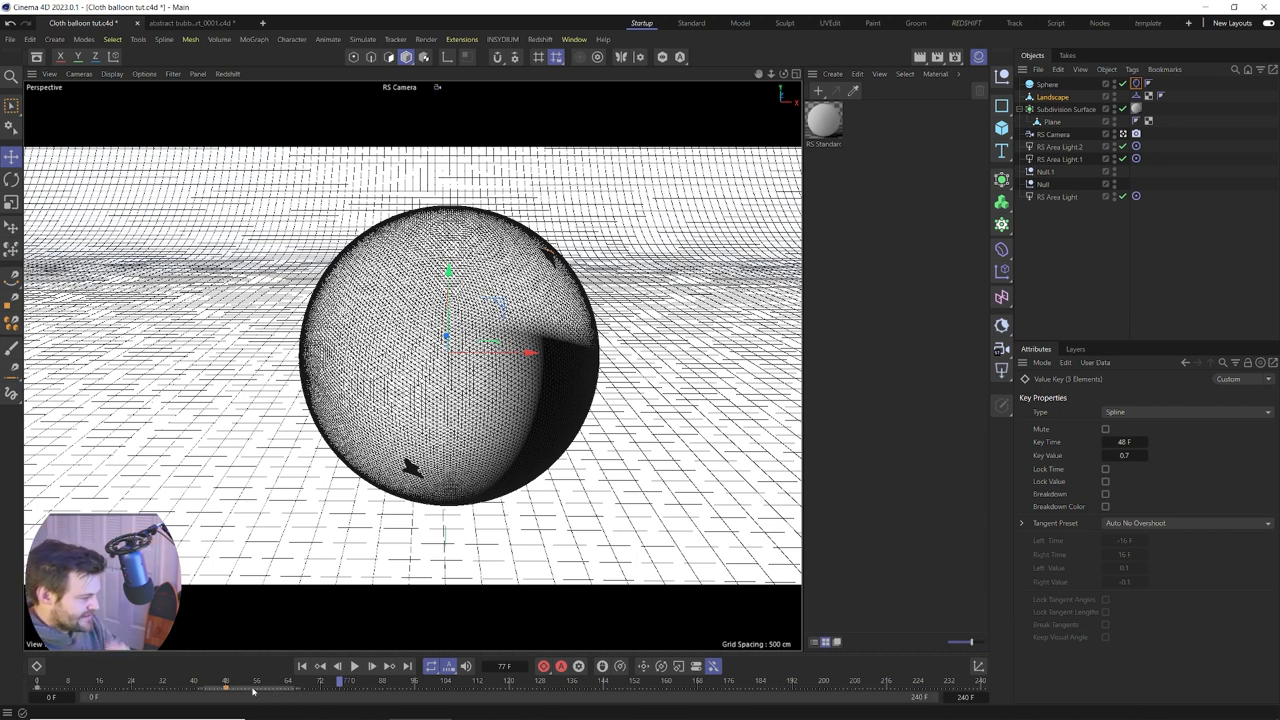
# Move the 0.7 value key from frame 48 to frame 24 and scrub to check timing
pyautogui.moveTo(255, 688); pyautogui.dragTo(168, 688)
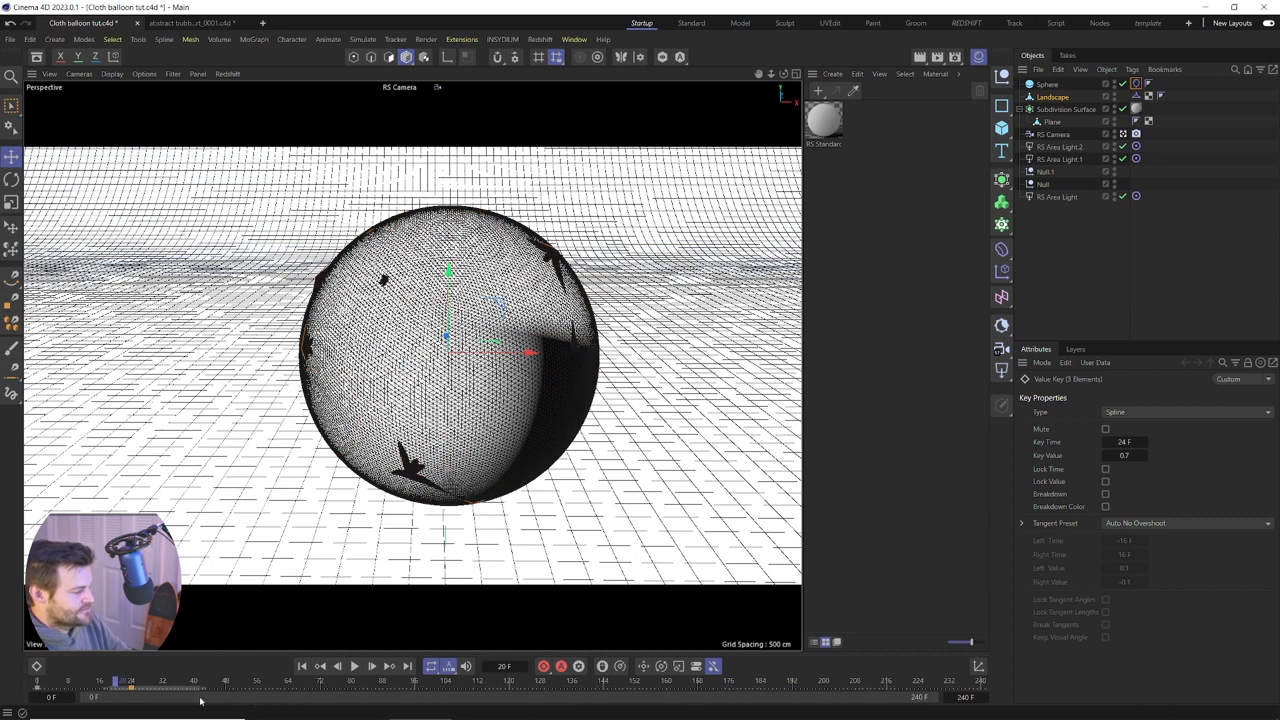
pyautogui.moveTo(128, 680); pyautogui.dragTo(228, 680)
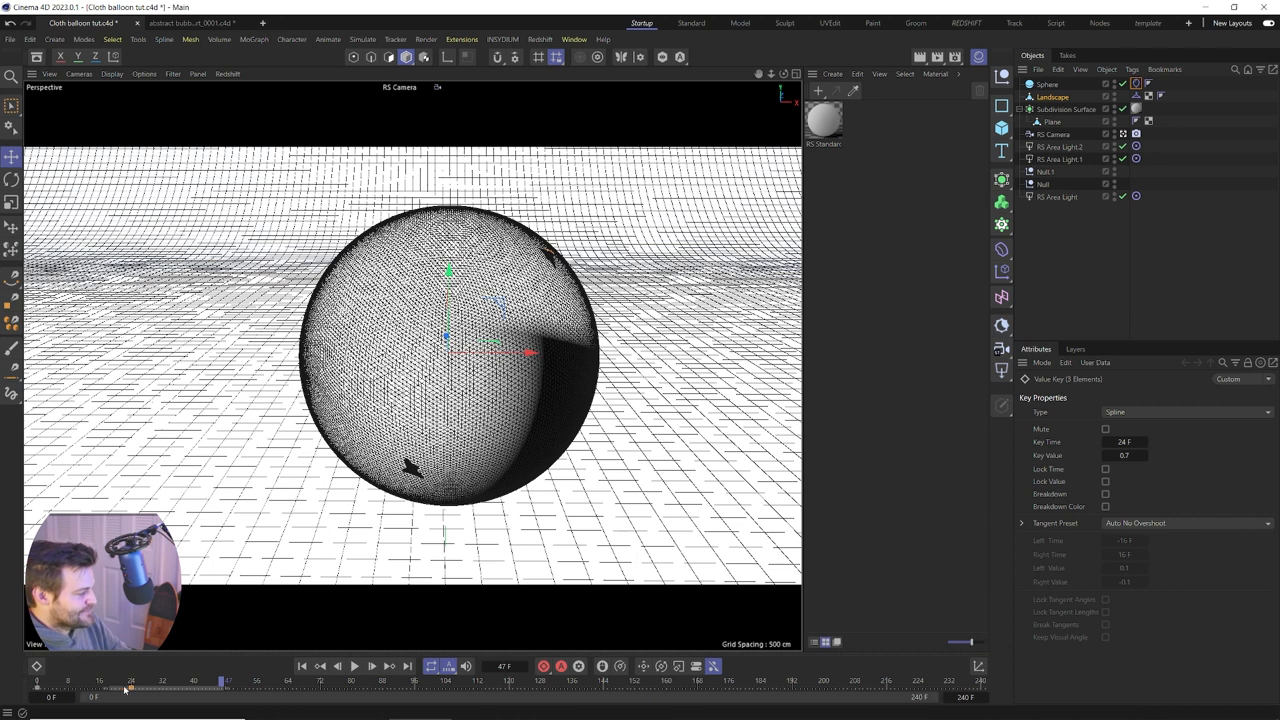
pyautogui.moveTo(302, 666)
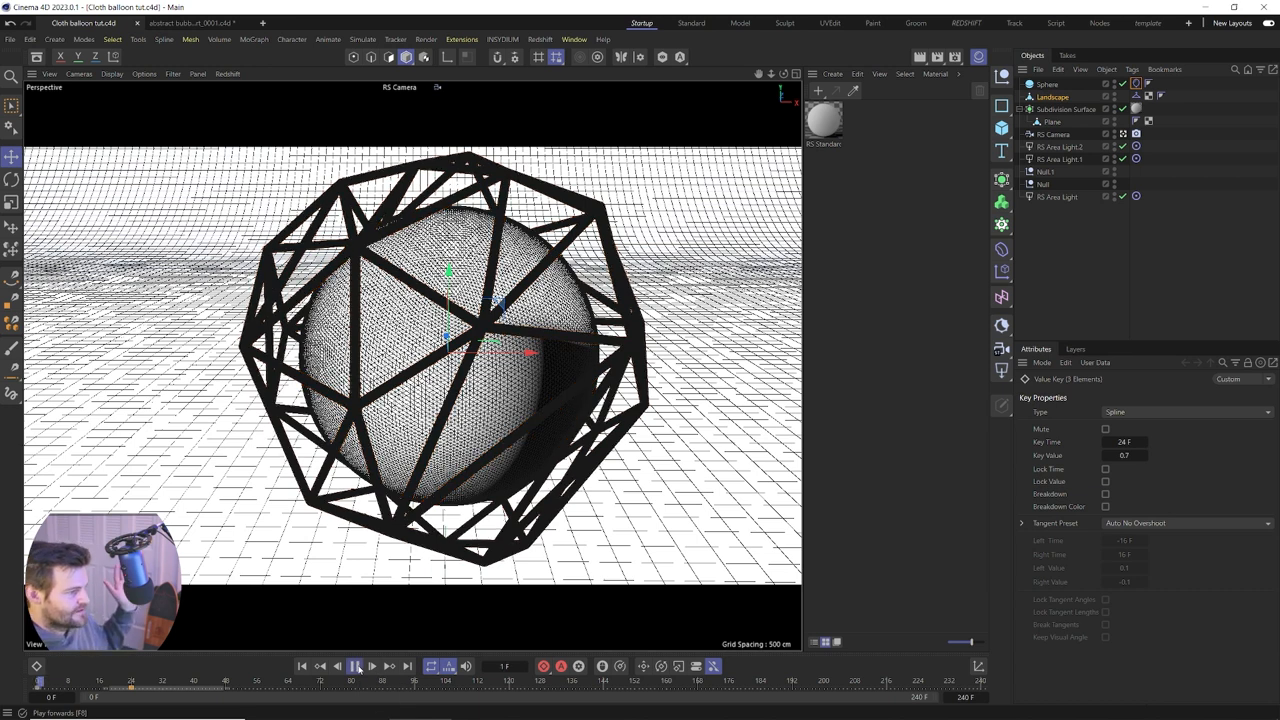
# Replay and stop the balloon cloth simulation, watching bulges push through the cage
pyautogui.click(371, 666)
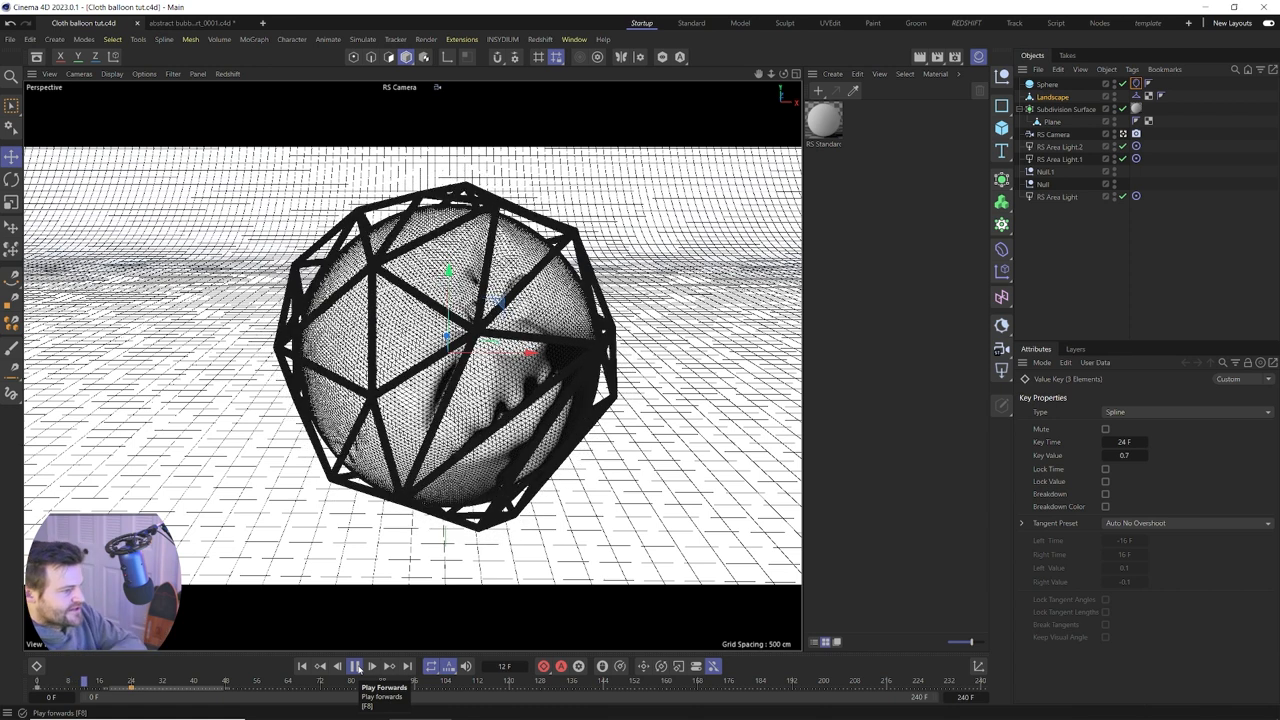
pyautogui.click(356, 666)
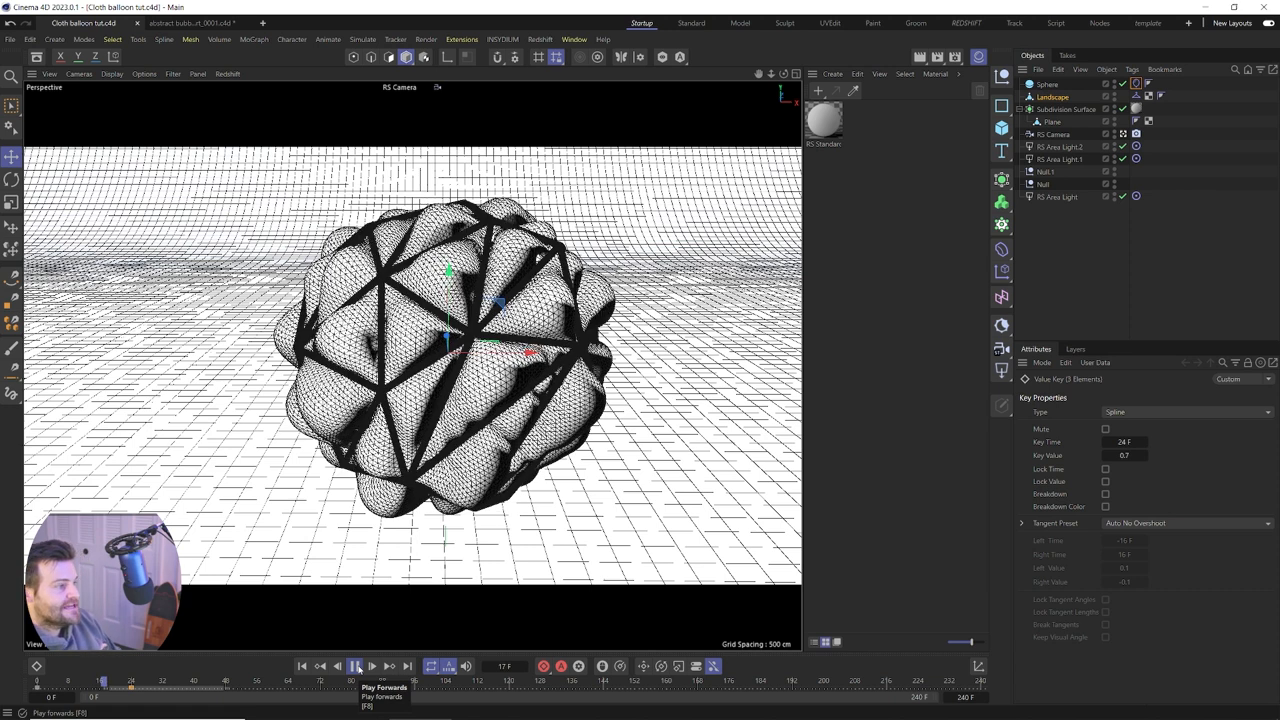
pyautogui.click(357, 666)
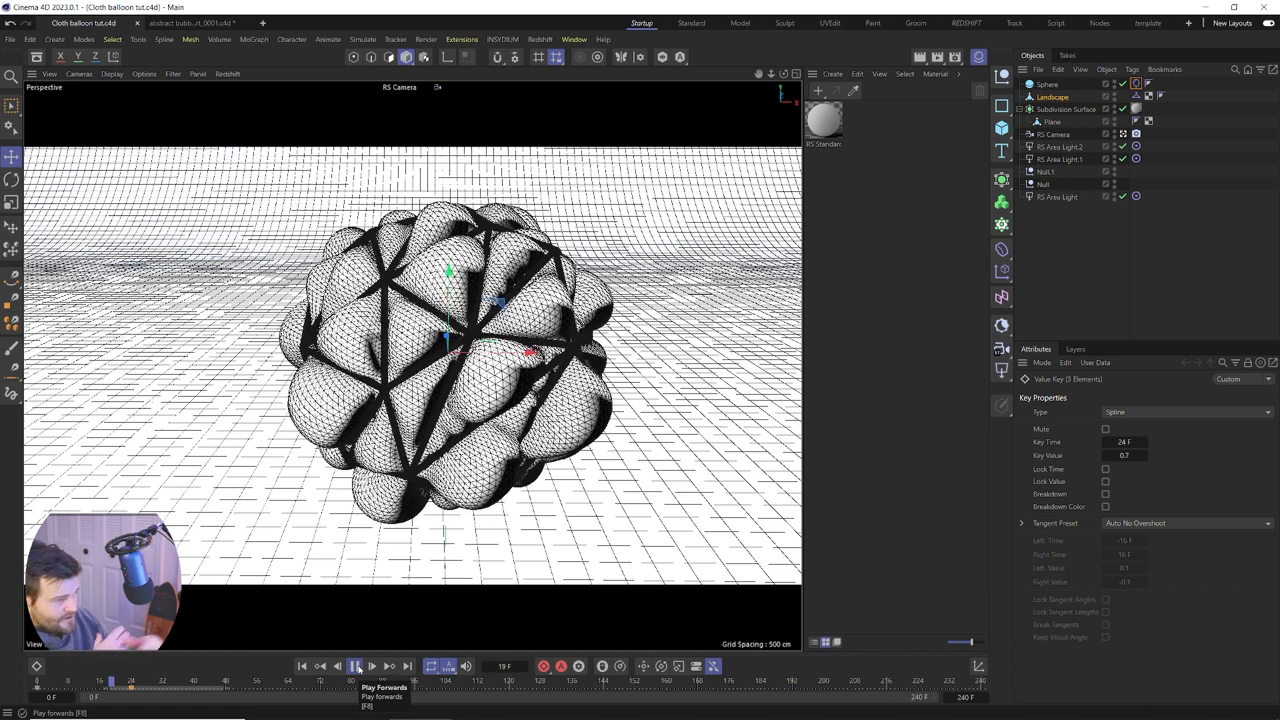
pyautogui.click(356, 666)
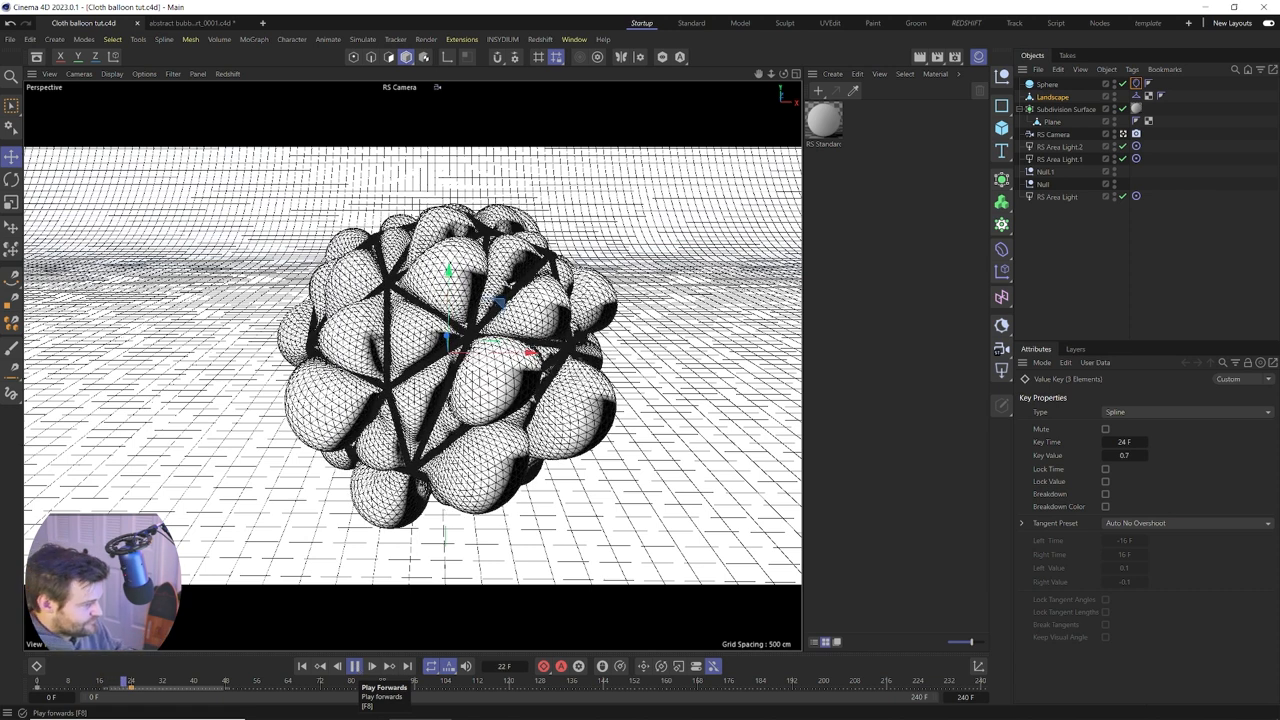
pyautogui.click(355, 666)
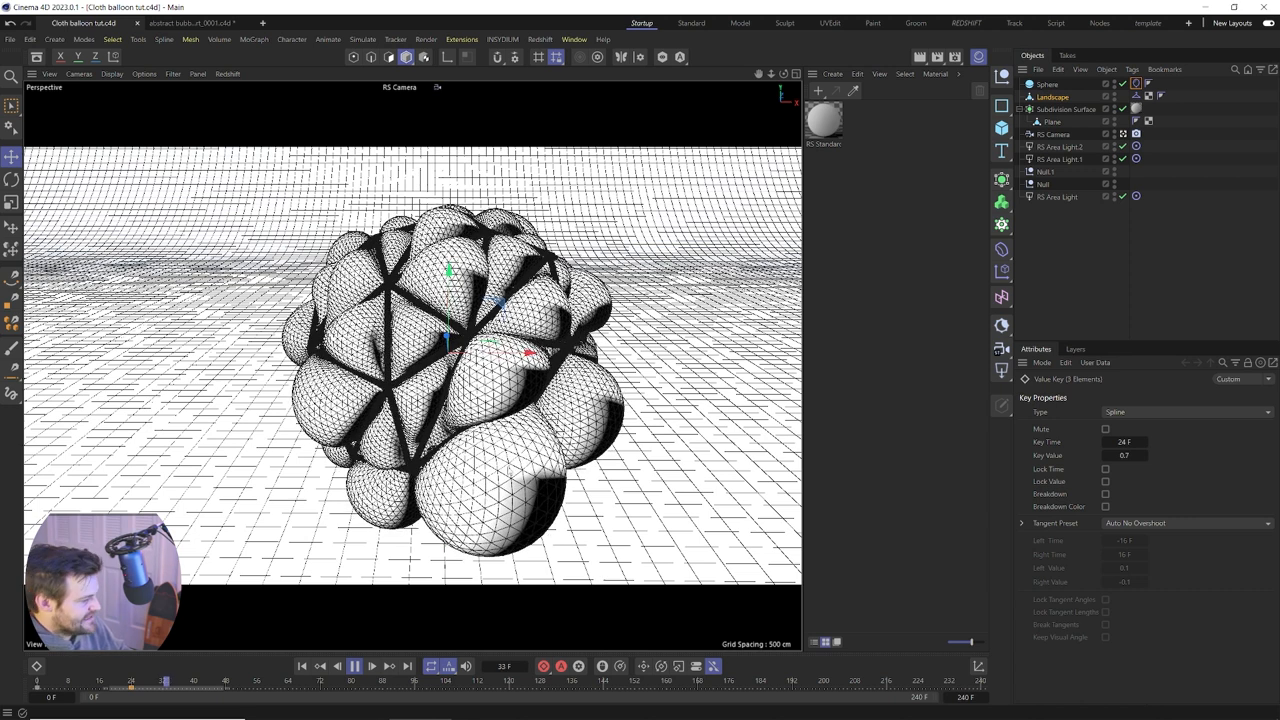
pyautogui.click(354, 666)
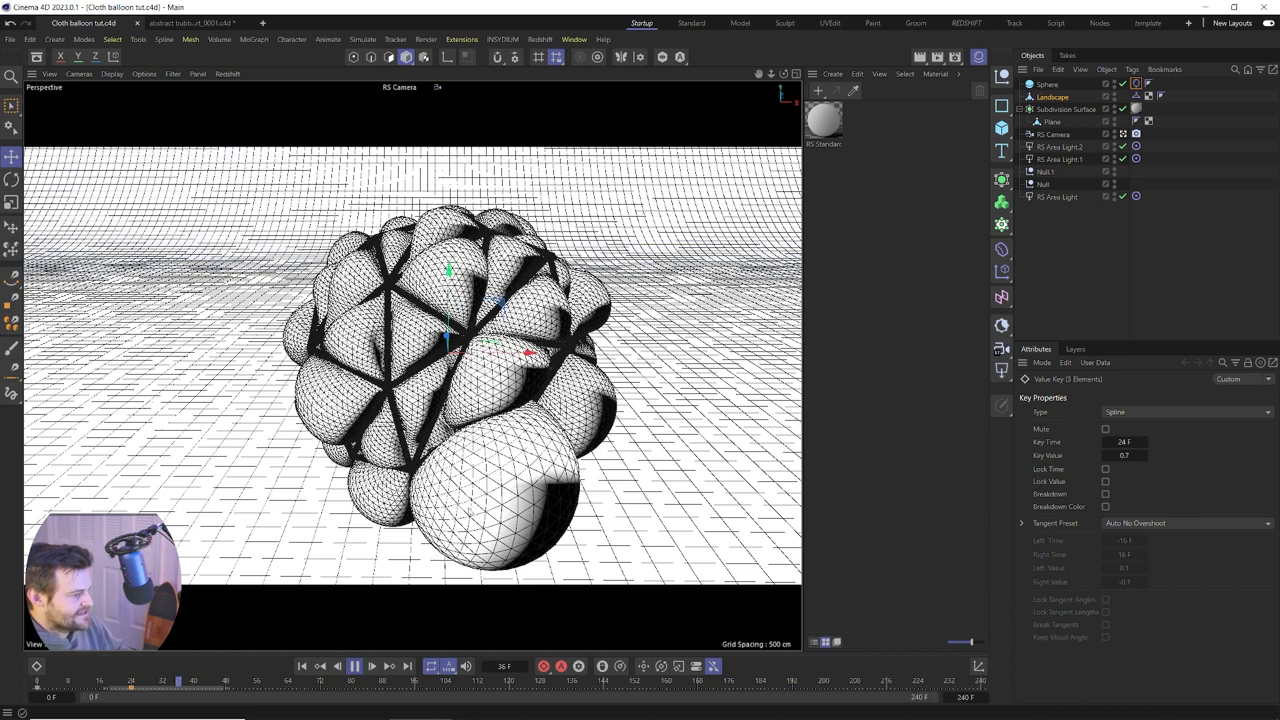
pyautogui.click(352, 665)
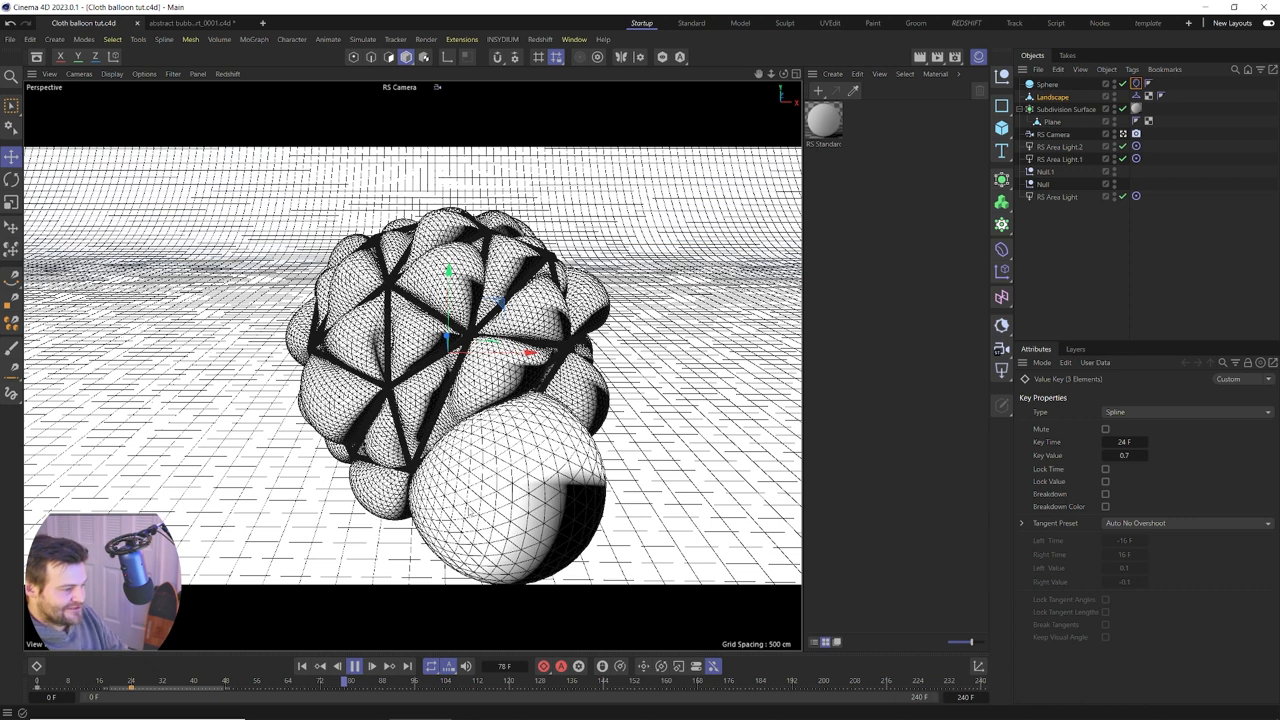
pyautogui.click(371, 665)
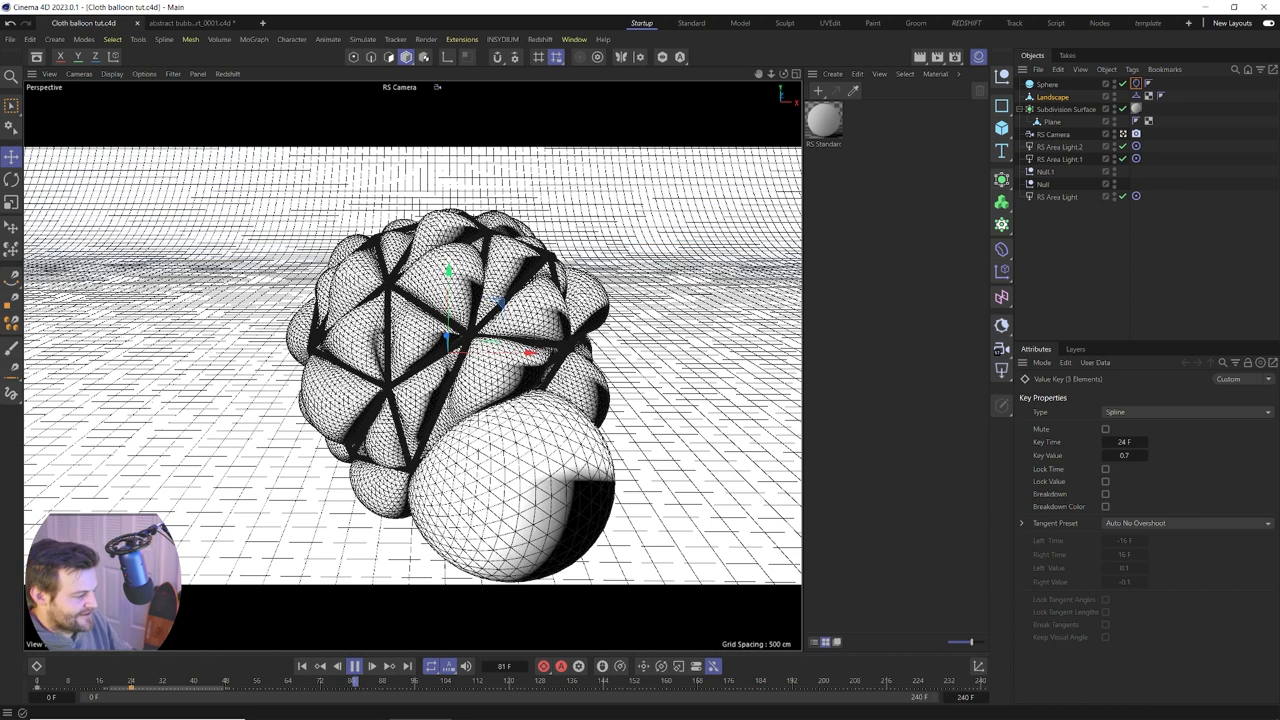
pyautogui.click(354, 666)
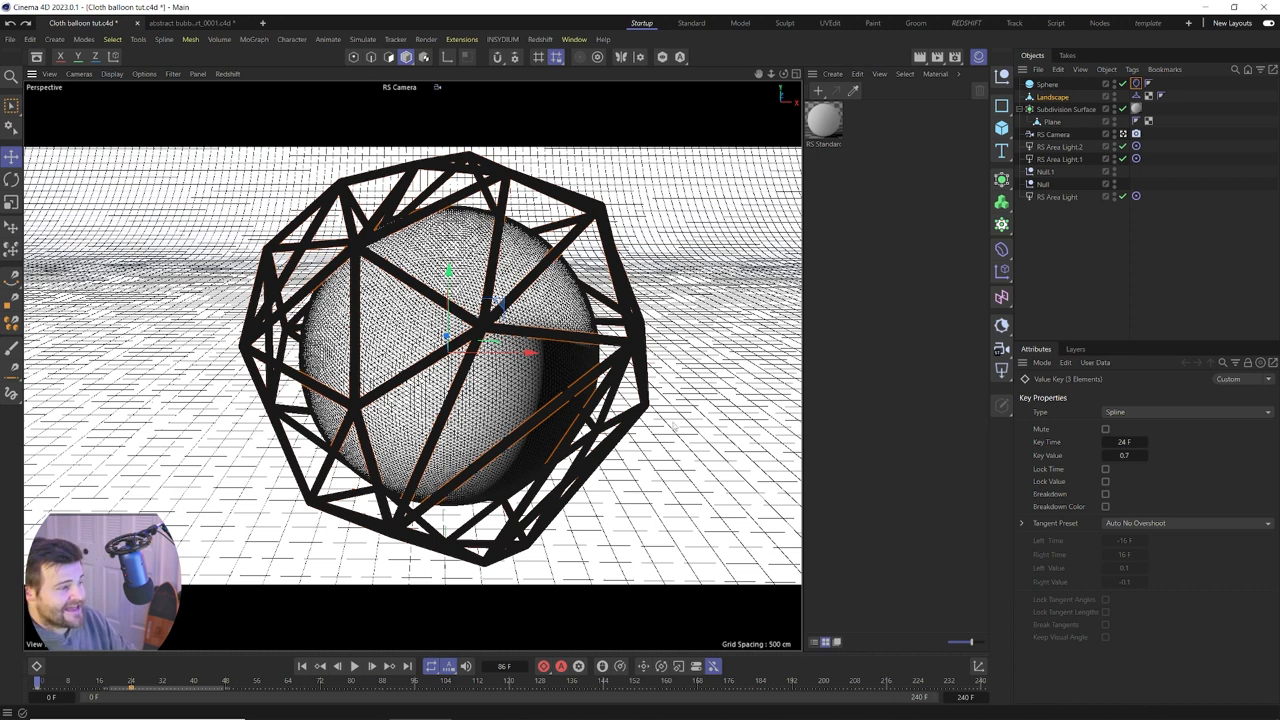
pyautogui.moveTo(303, 666)
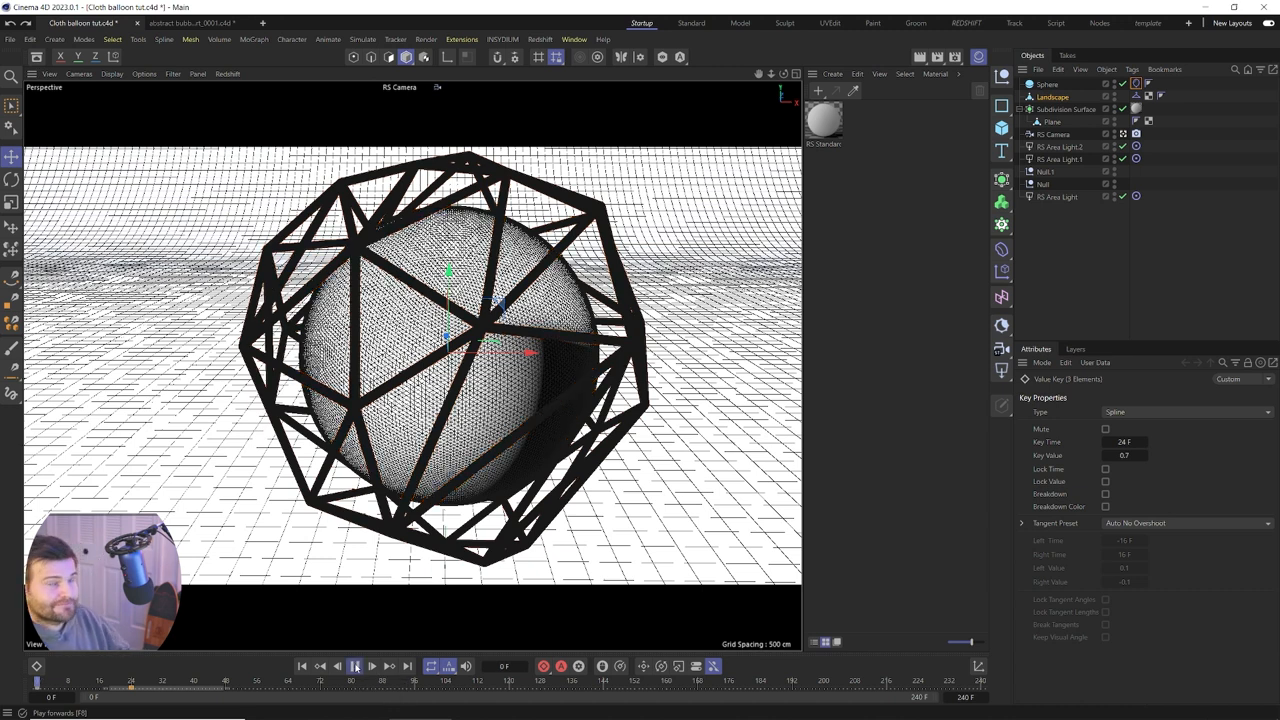
# Replay the simulation from frame 0 until balloon lobes bulge through the cage
pyautogui.click(355, 666)
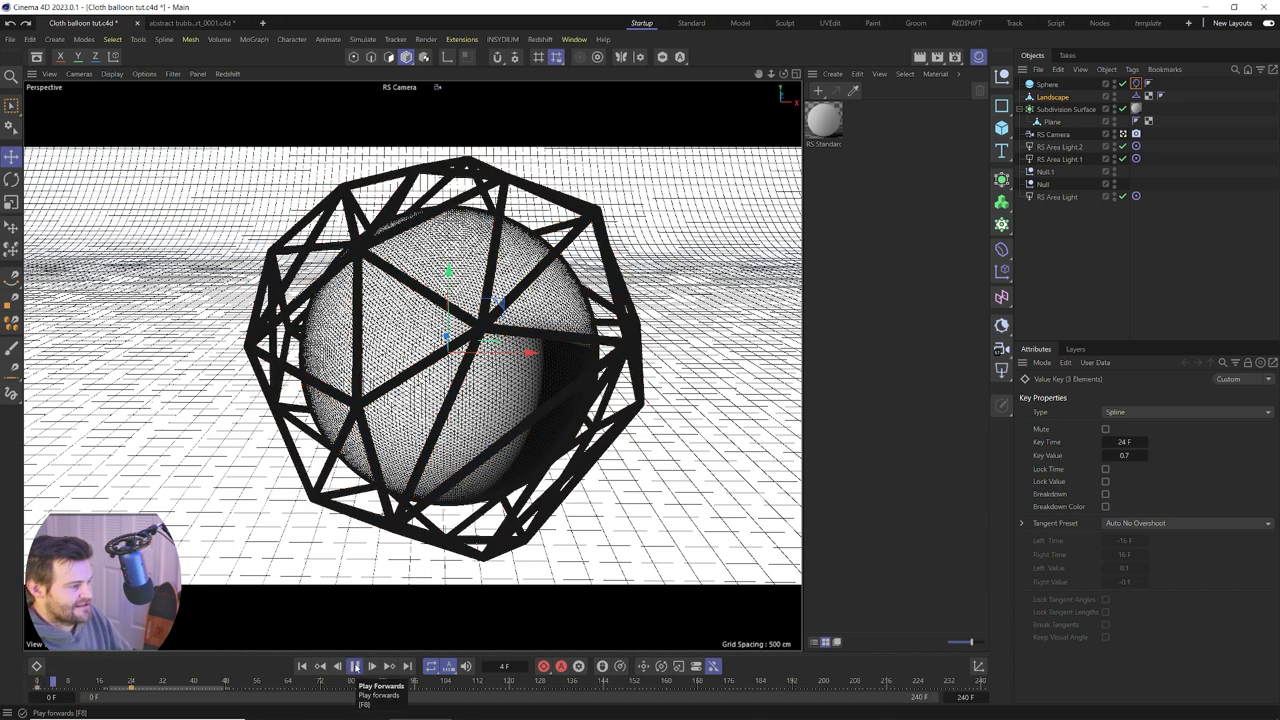
pyautogui.click(355, 666)
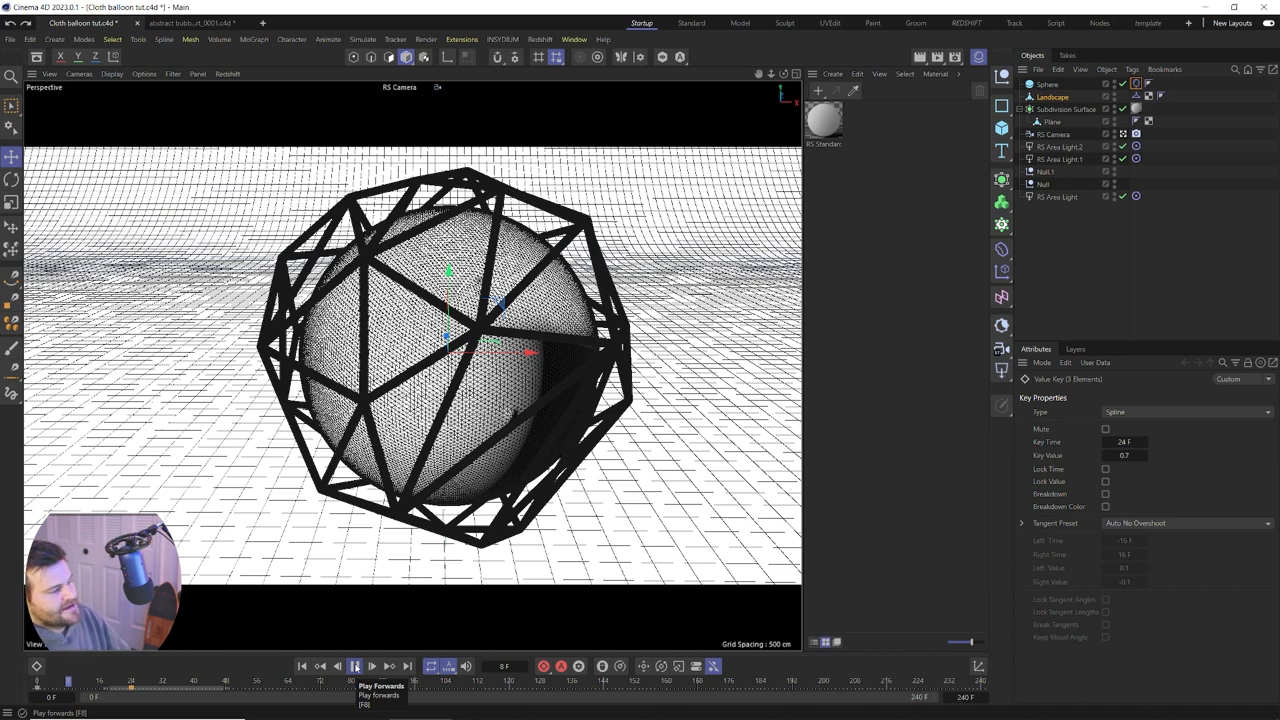
pyautogui.click(355, 666)
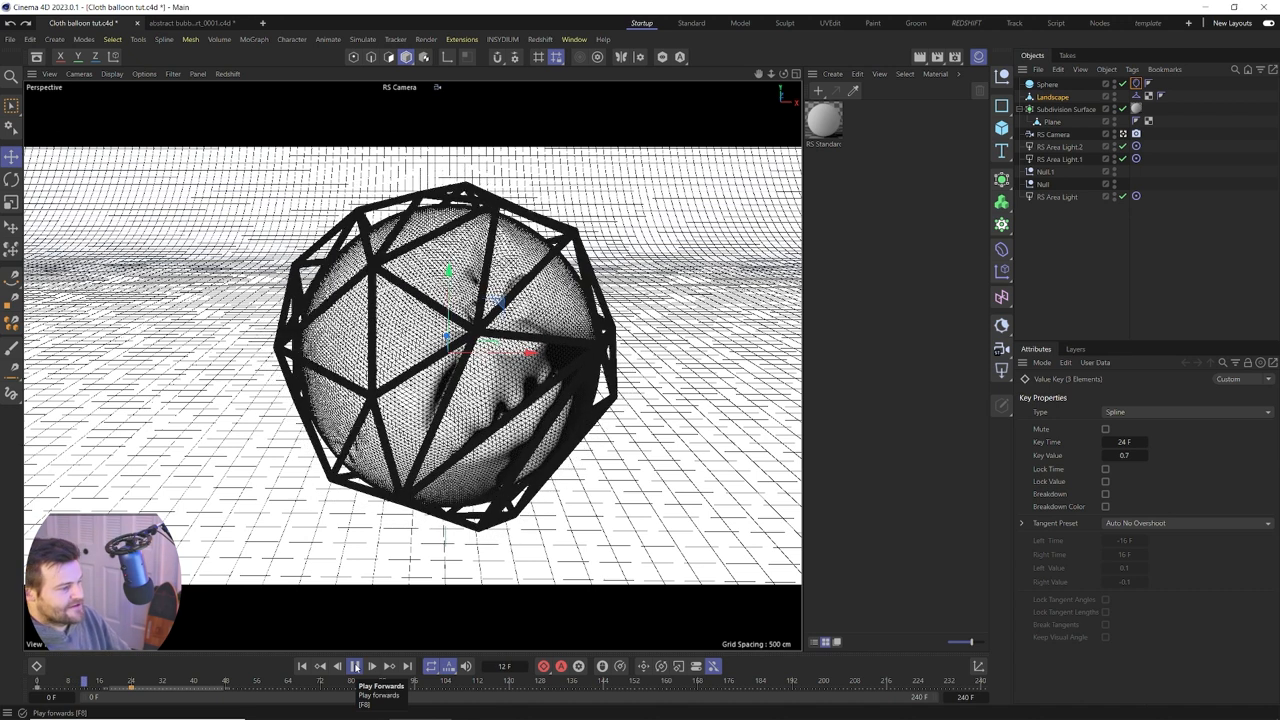
pyautogui.click(355, 666)
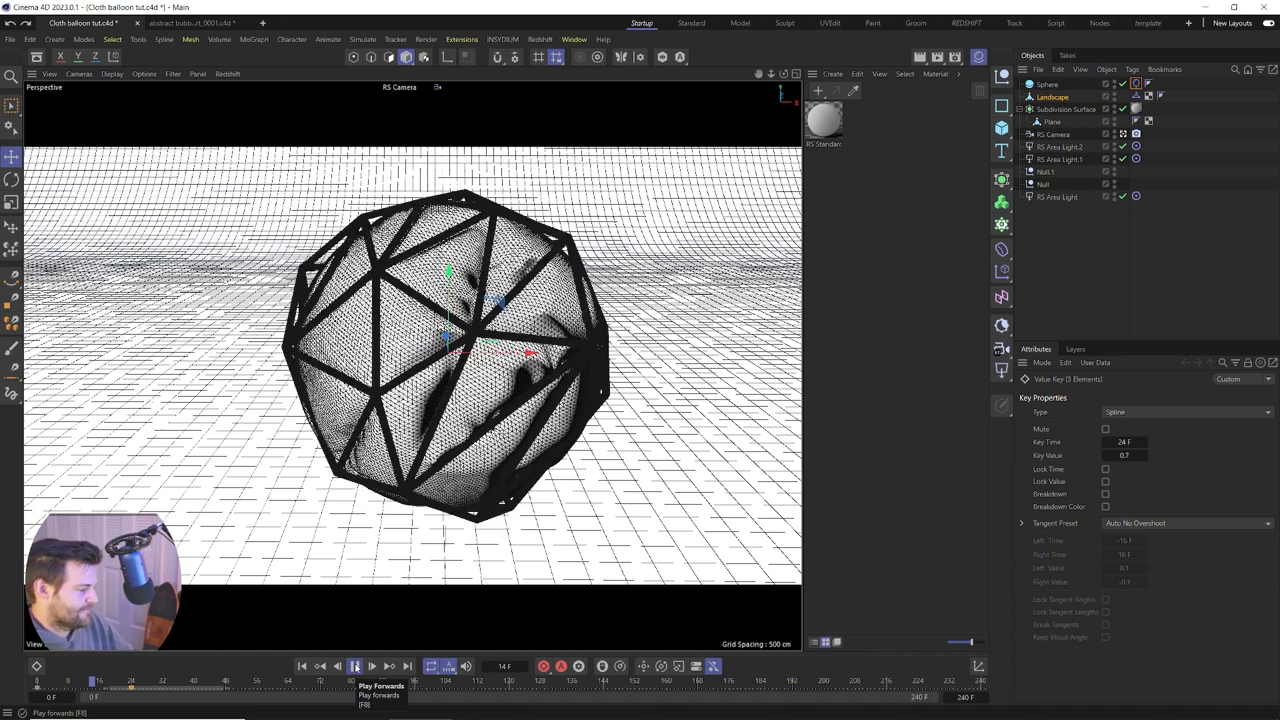
pyautogui.click(356, 666)
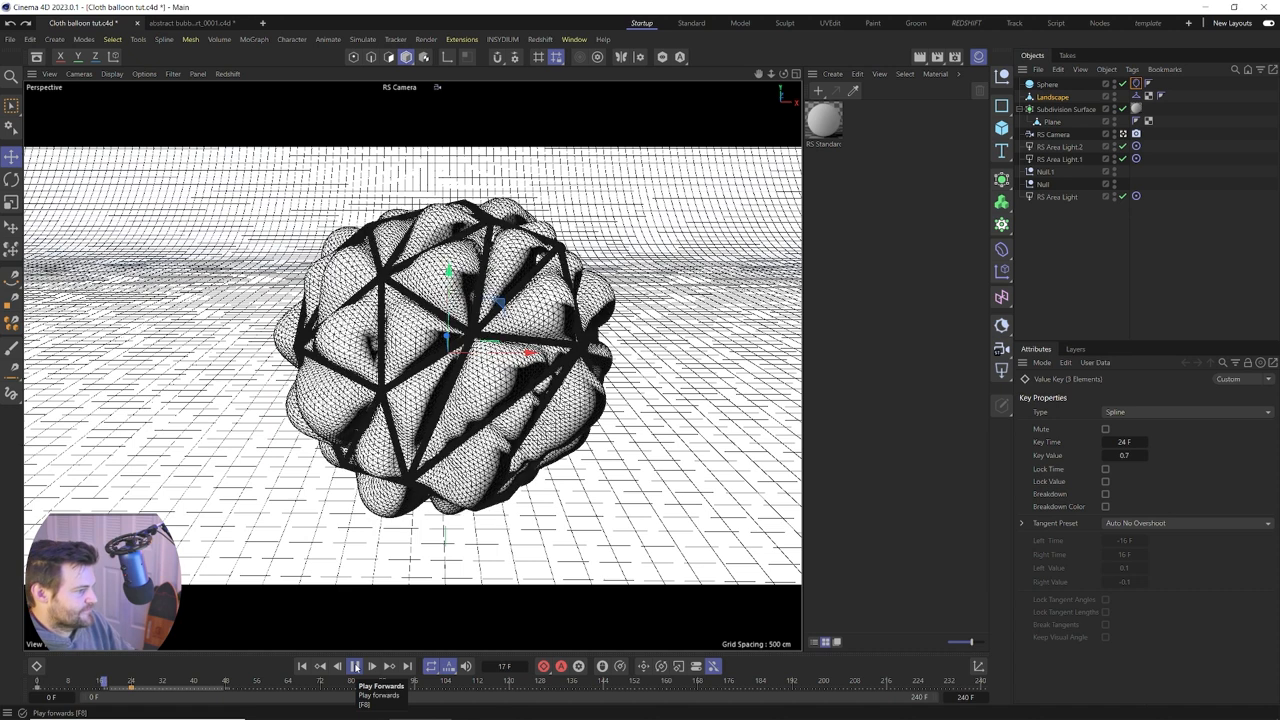
pyautogui.click(355, 666)
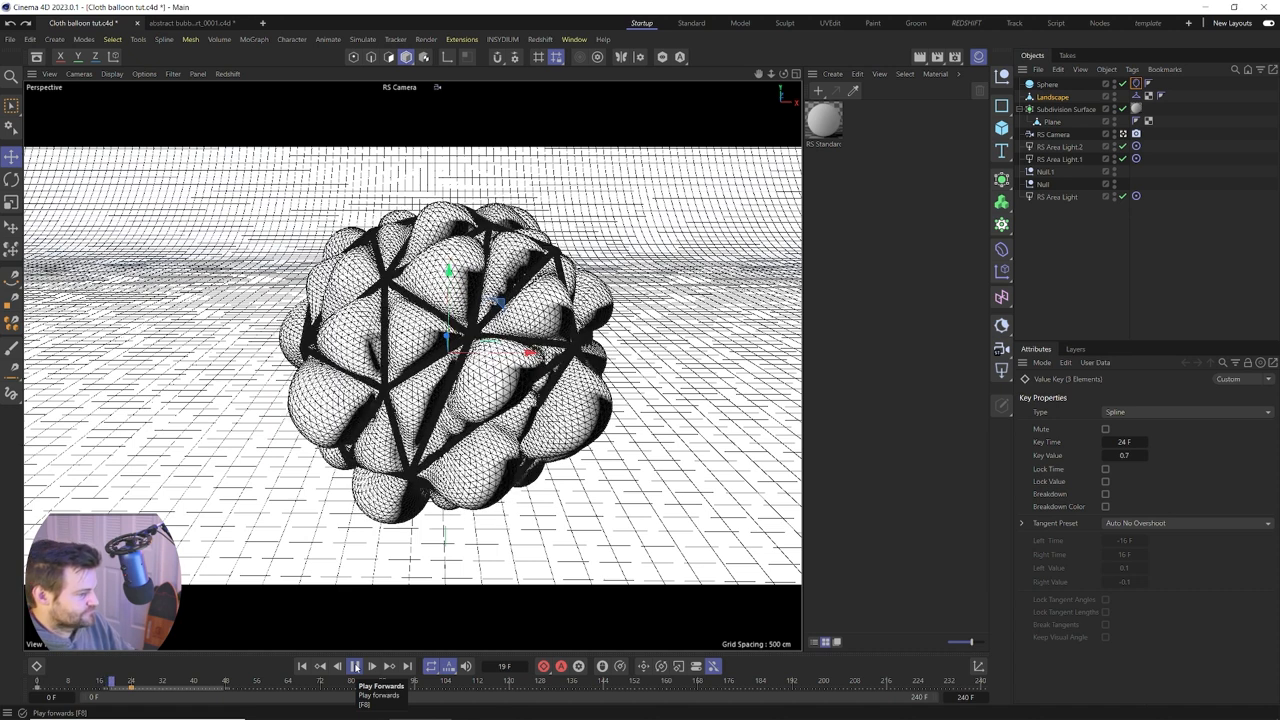
pyautogui.click(355, 666)
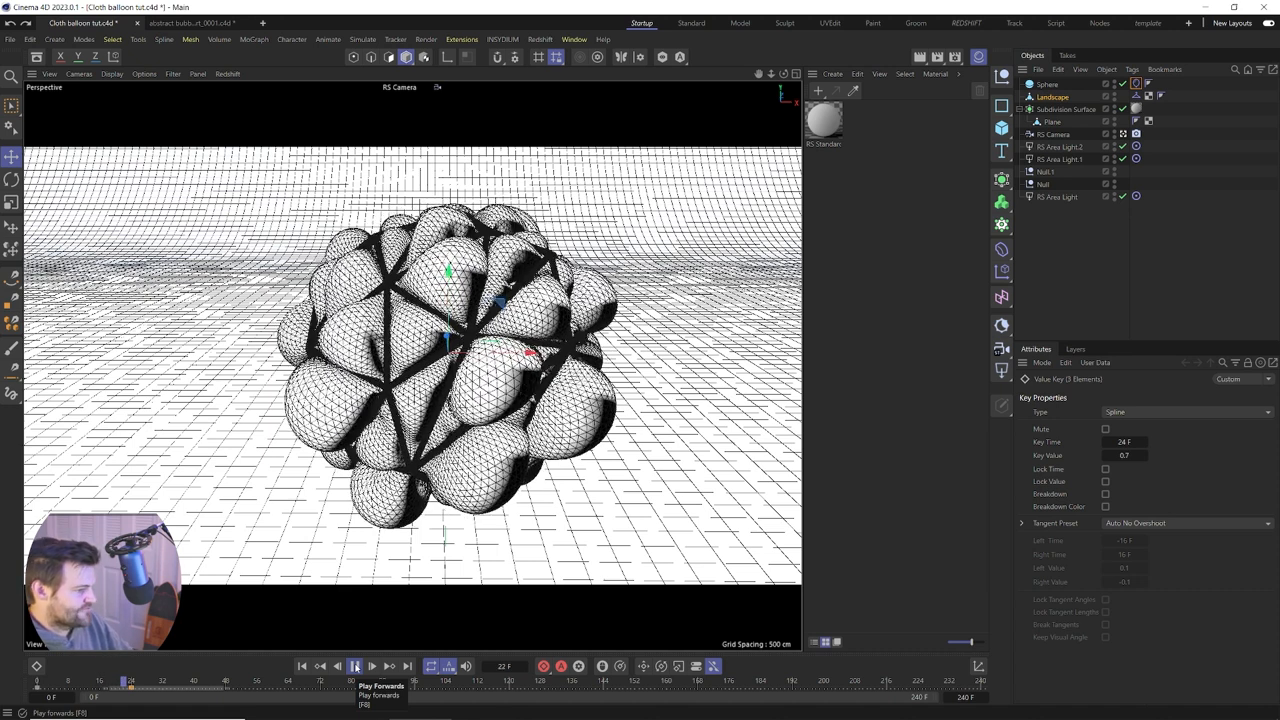
pyautogui.click(355, 666)
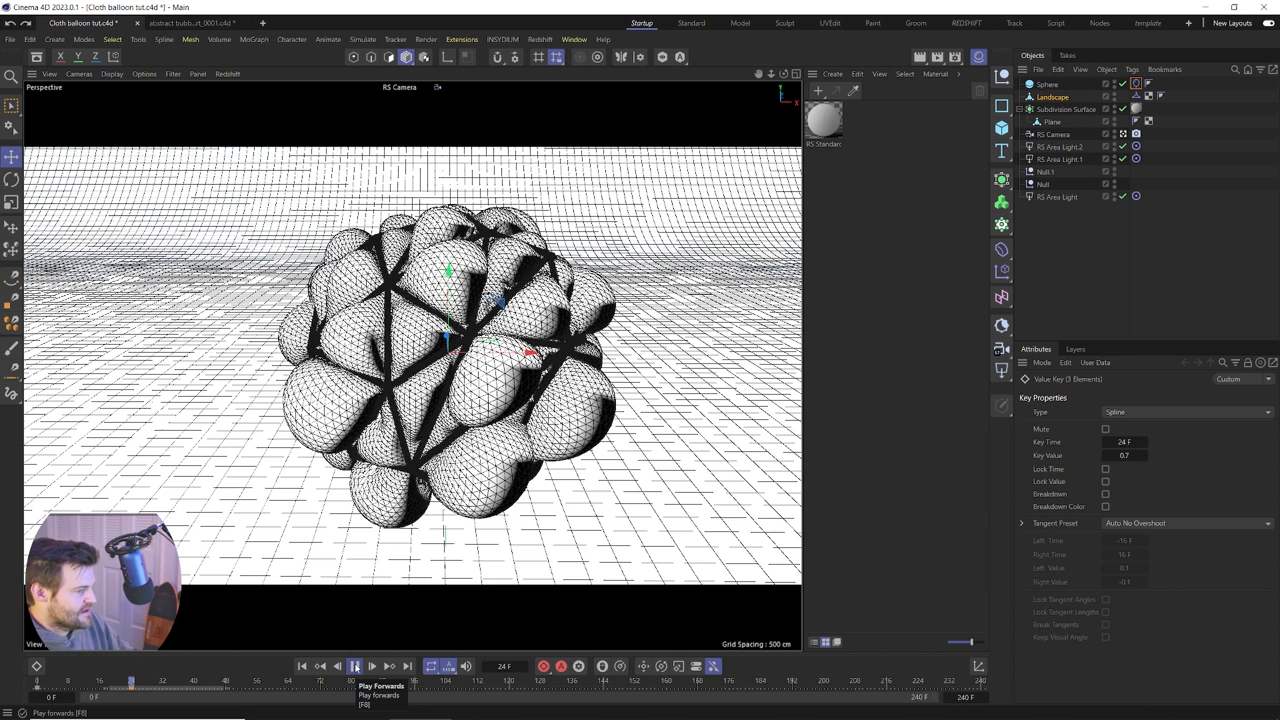
pyautogui.click(355, 666)
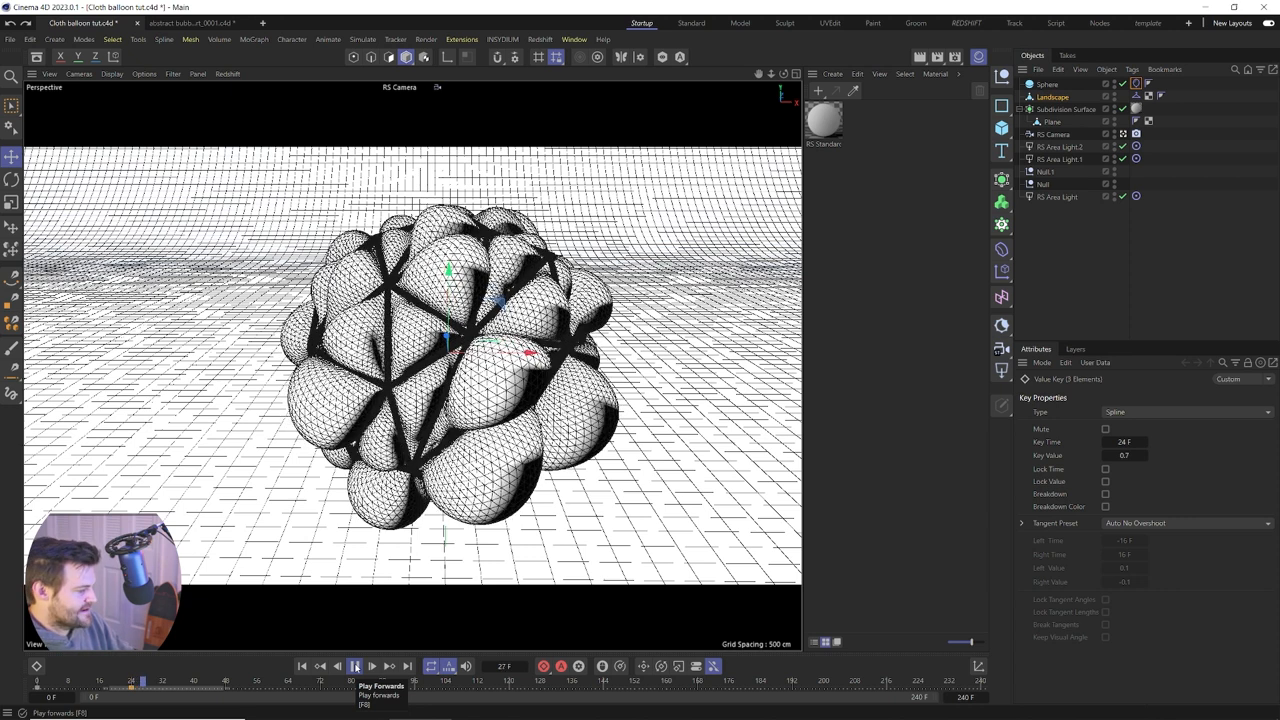
pyautogui.click(355, 666)
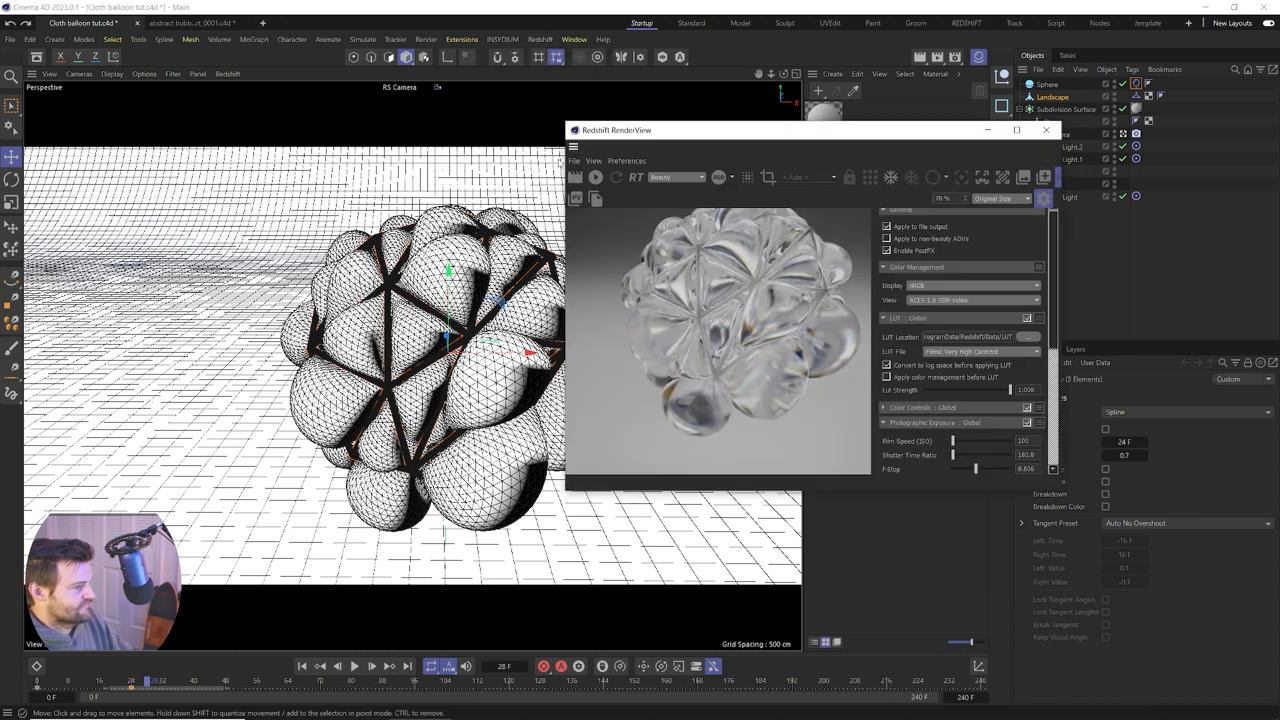
# Run the Redshift interactive render of the grey balloon cluster, then close RenderView
pyautogui.click(595, 177)
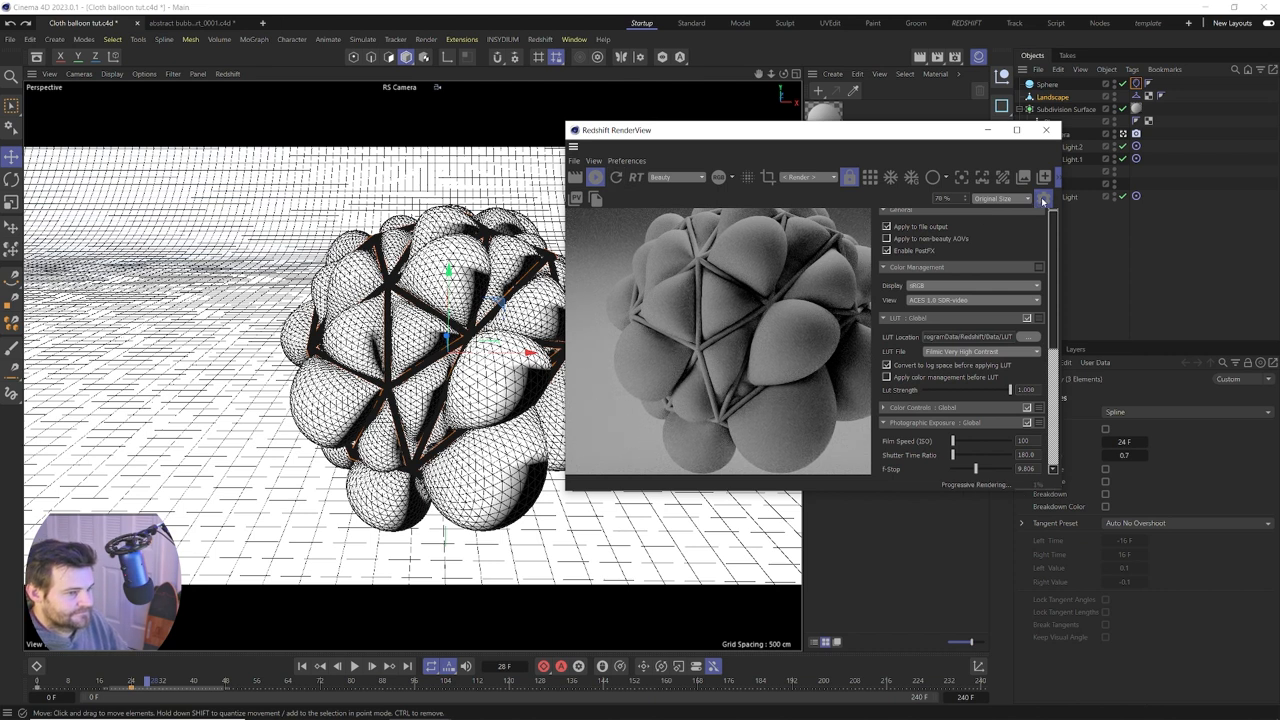
pyautogui.click(1043, 198)
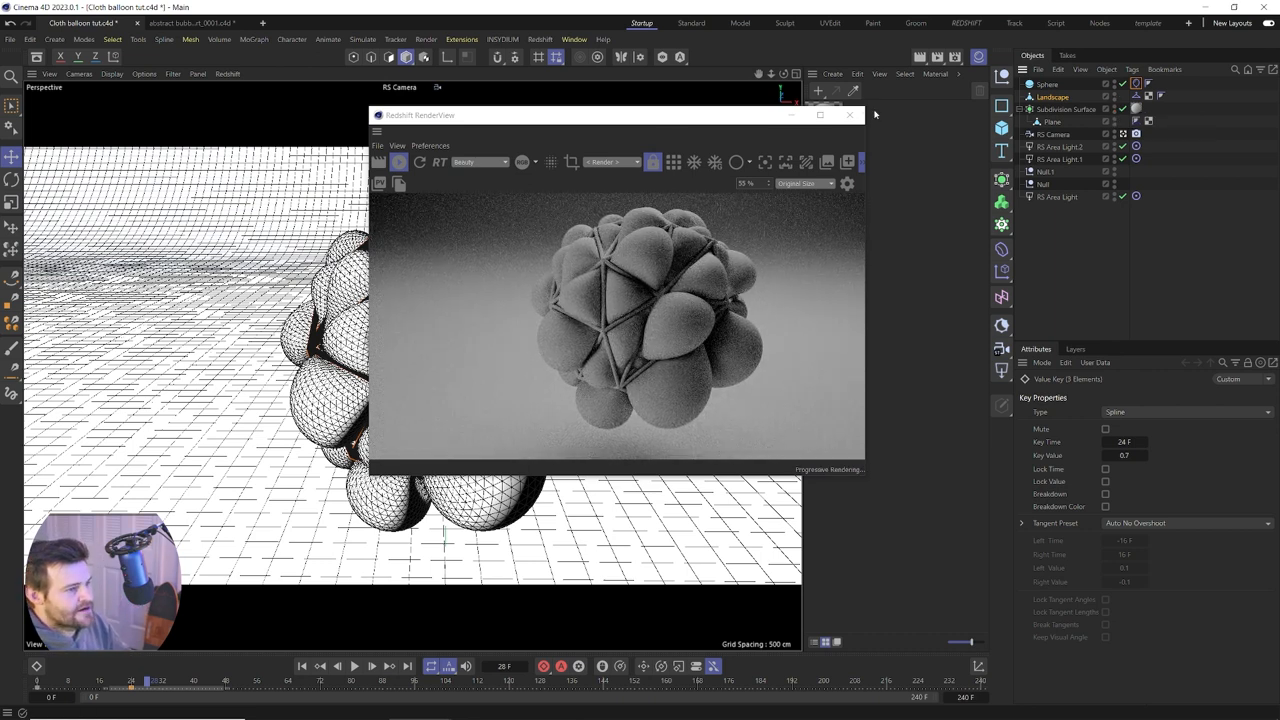
pyautogui.click(849, 114)
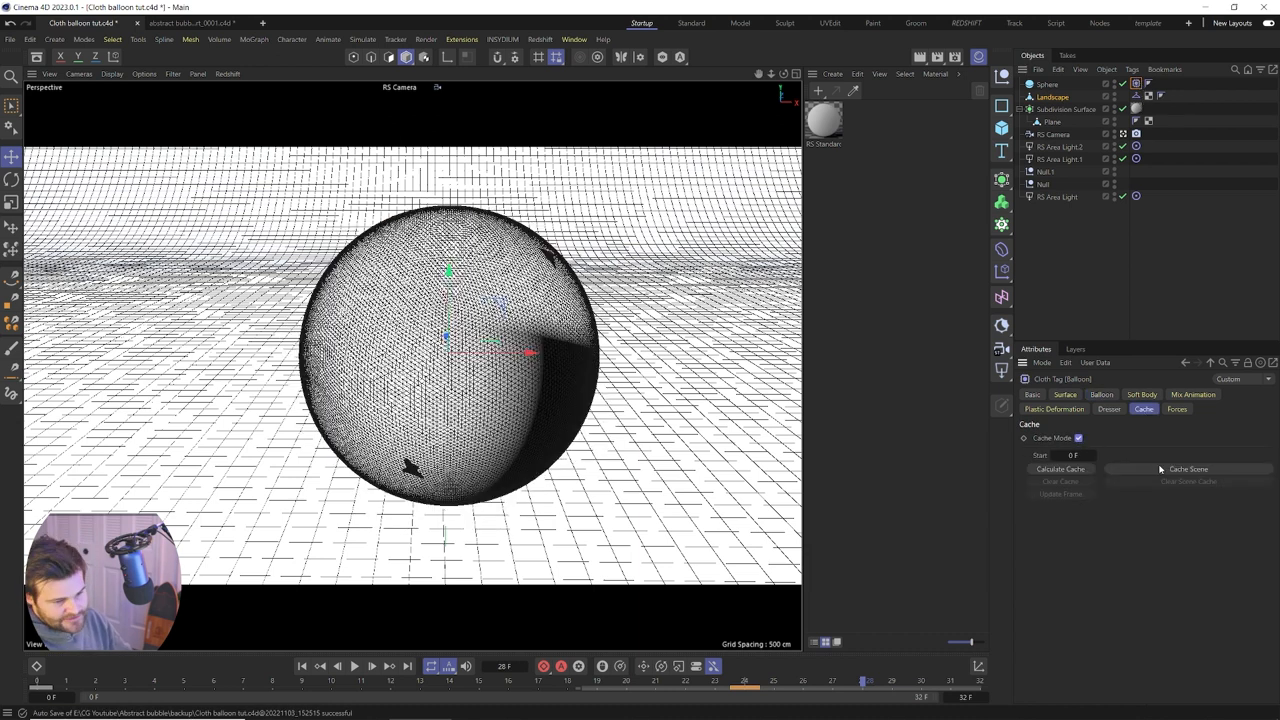
# Cache the cloth simulation with Cache Scene in the Cloth tag's Cache tab
pyautogui.click(1060, 469)
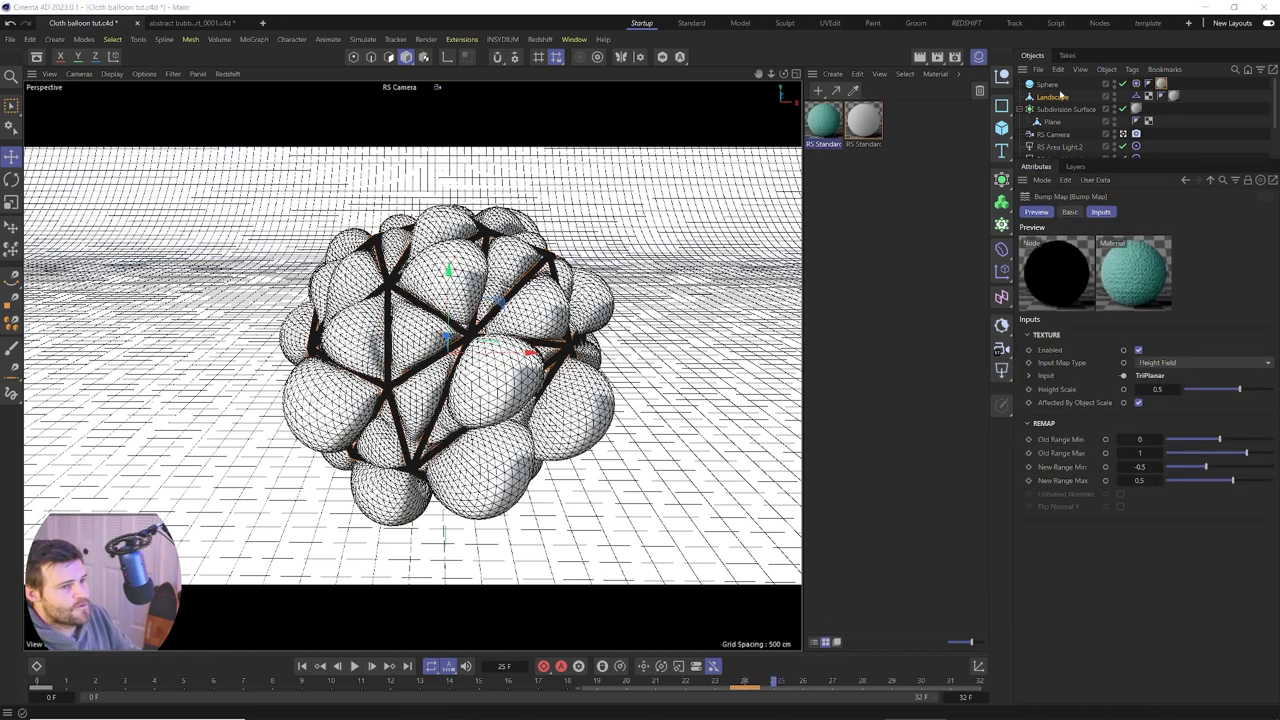
# Nest the Sphere under a new Subdivision Surface to smooth the balloon
pyautogui.click(1047, 84)
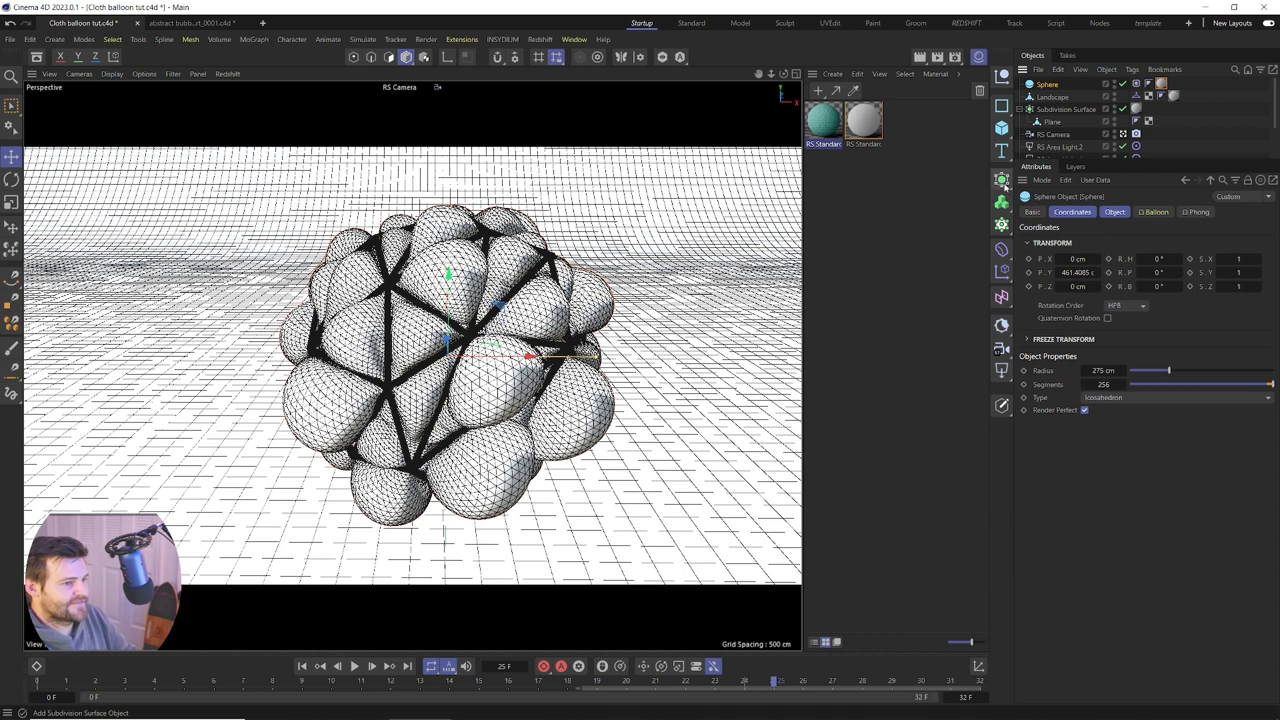
pyautogui.click(1065, 84)
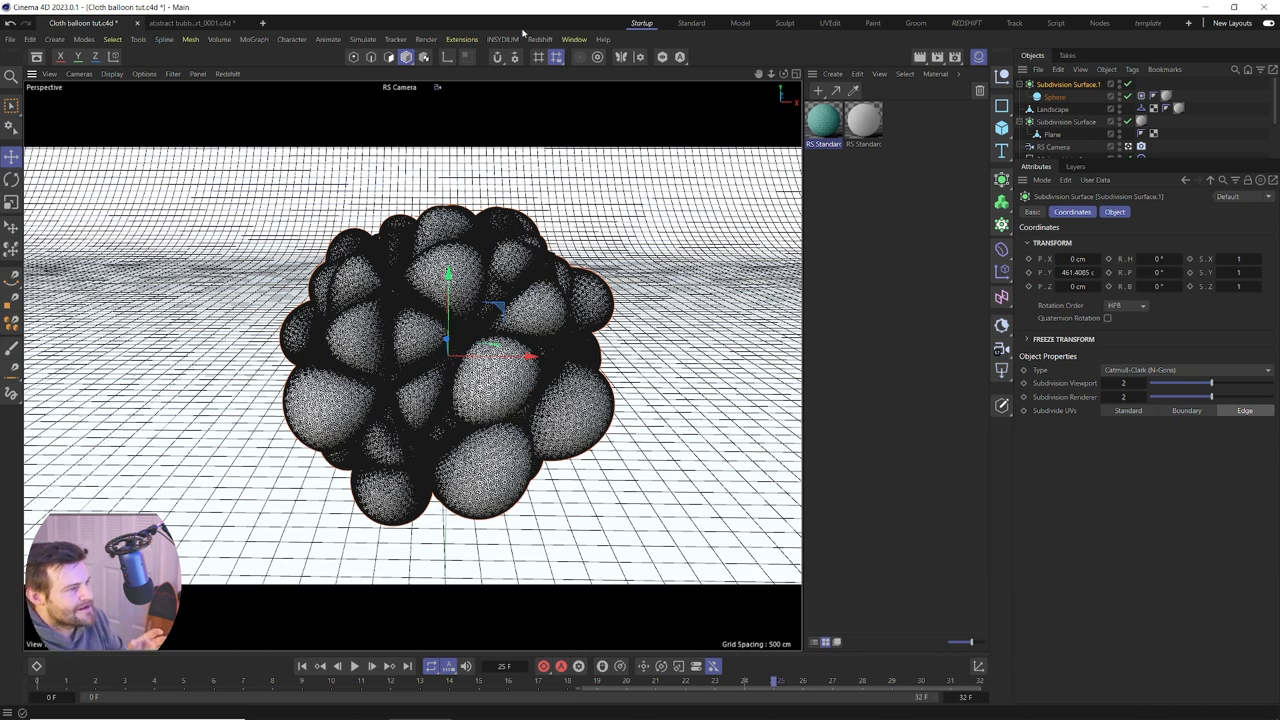
pyautogui.moveTo(549, 144)
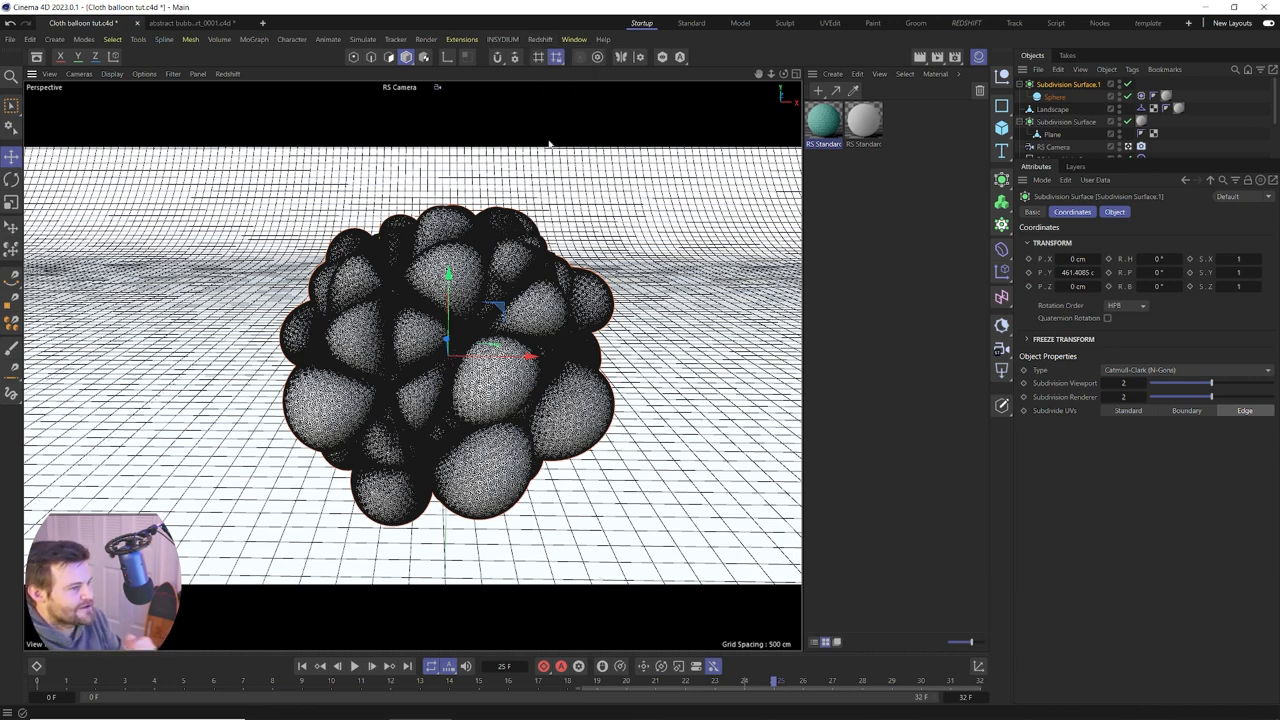